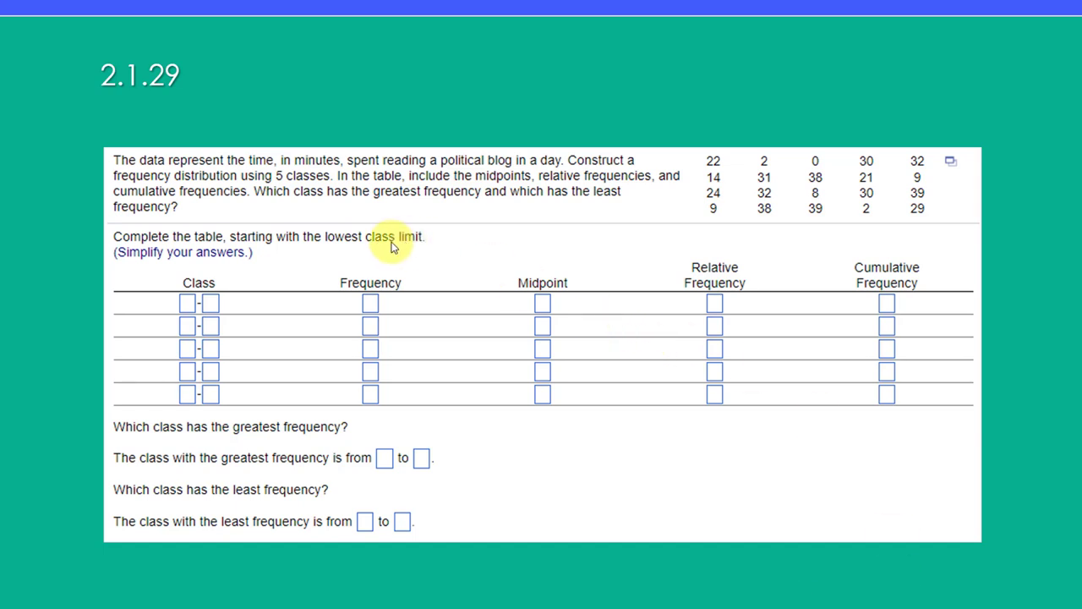
# - Bring the frequency distribution workbook with data, summary formulas and bin headers into view
pyautogui.click(200, 304)
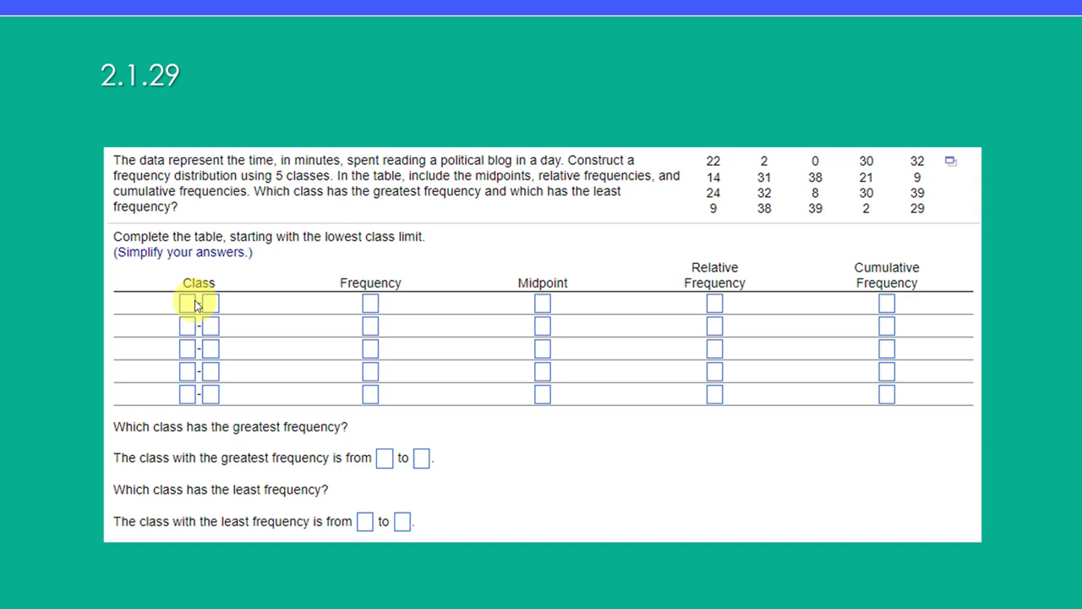
pyautogui.moveTo(392, 264)
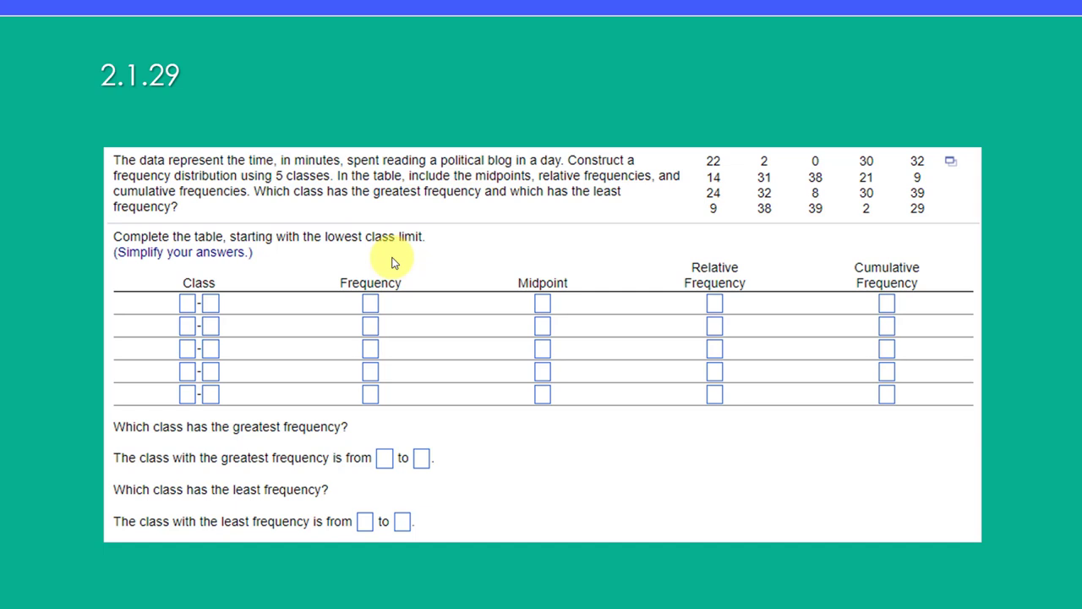
pyautogui.moveTo(679, 269)
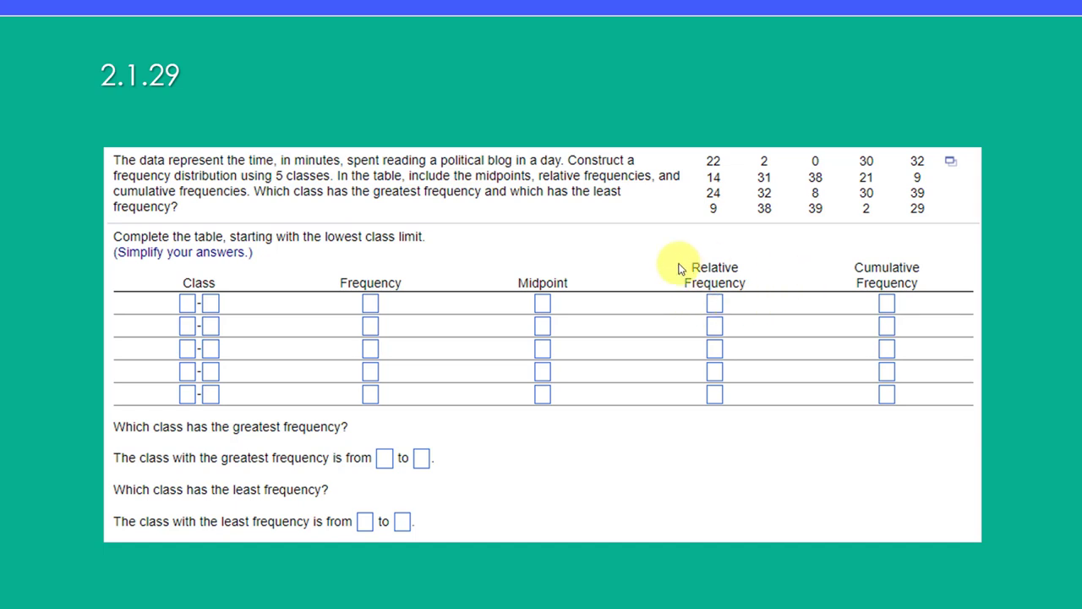
pyautogui.moveTo(696, 369)
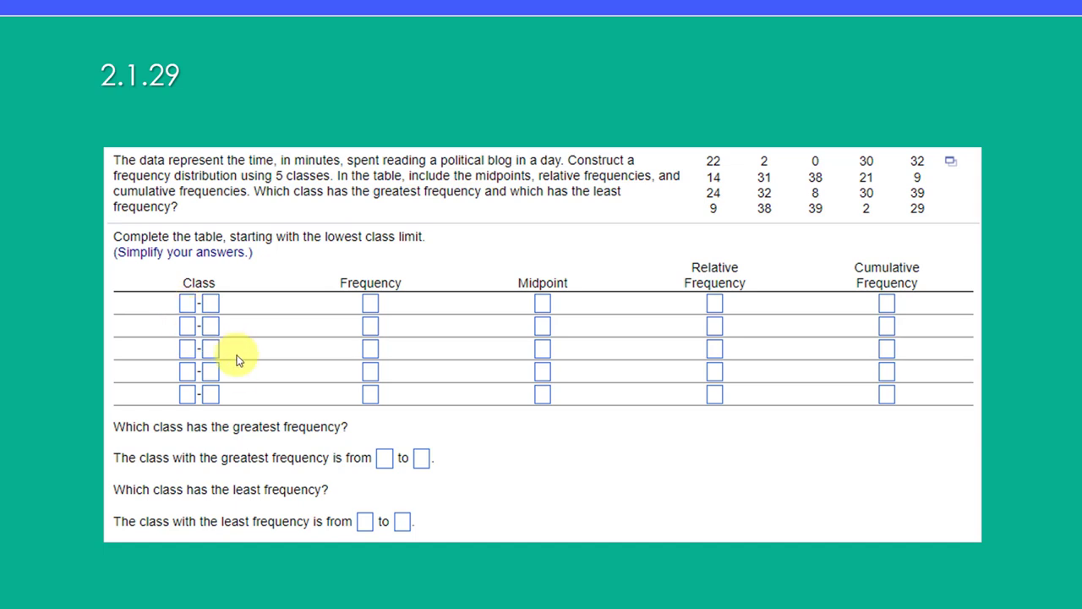
pyautogui.moveTo(1074, 262)
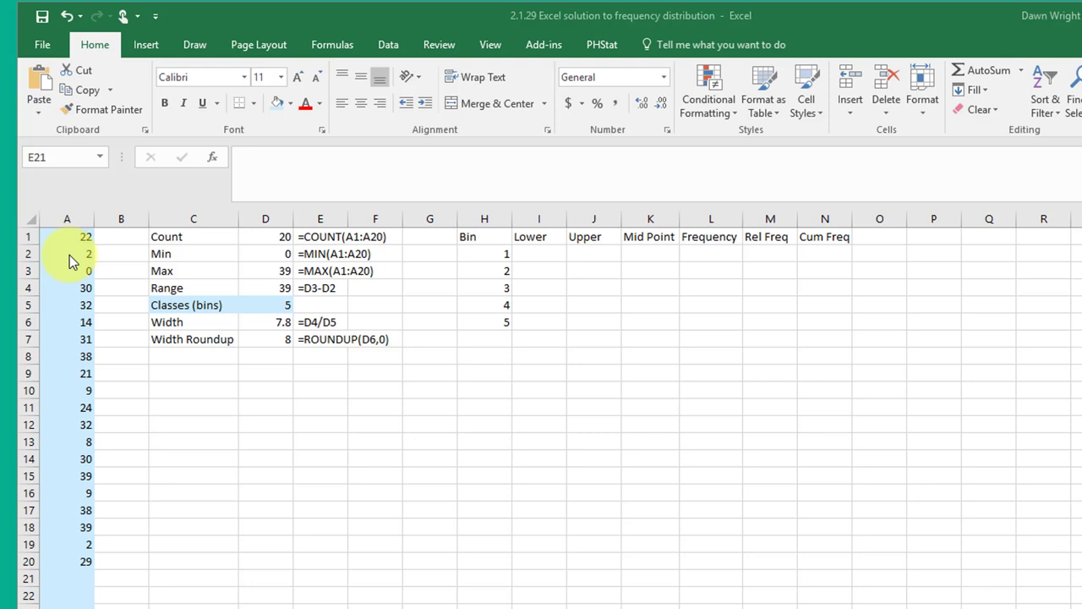
pyautogui.moveTo(74, 245)
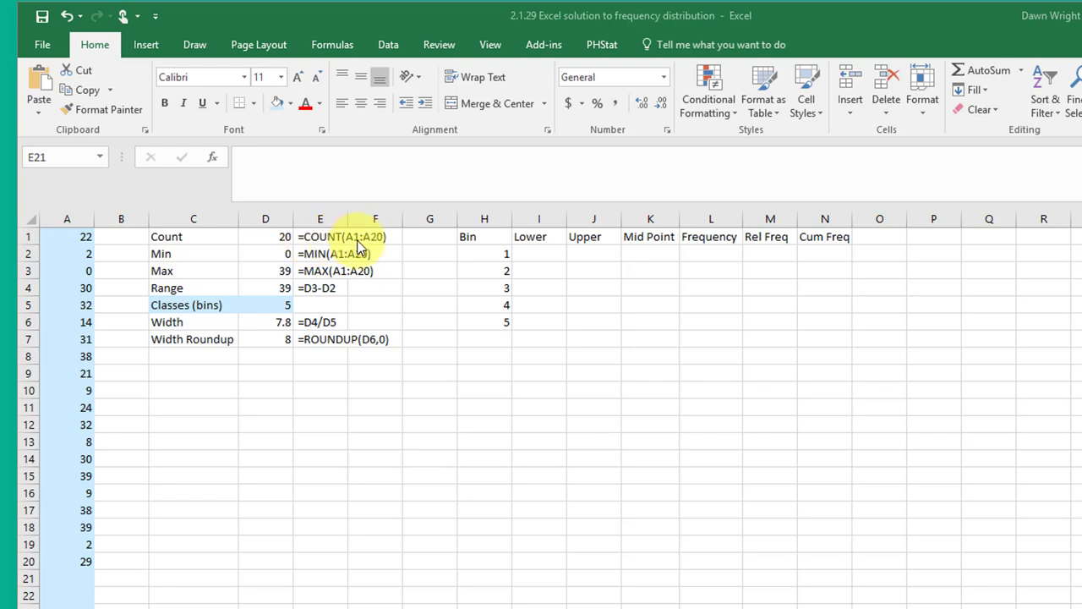
pyautogui.moveTo(102, 247)
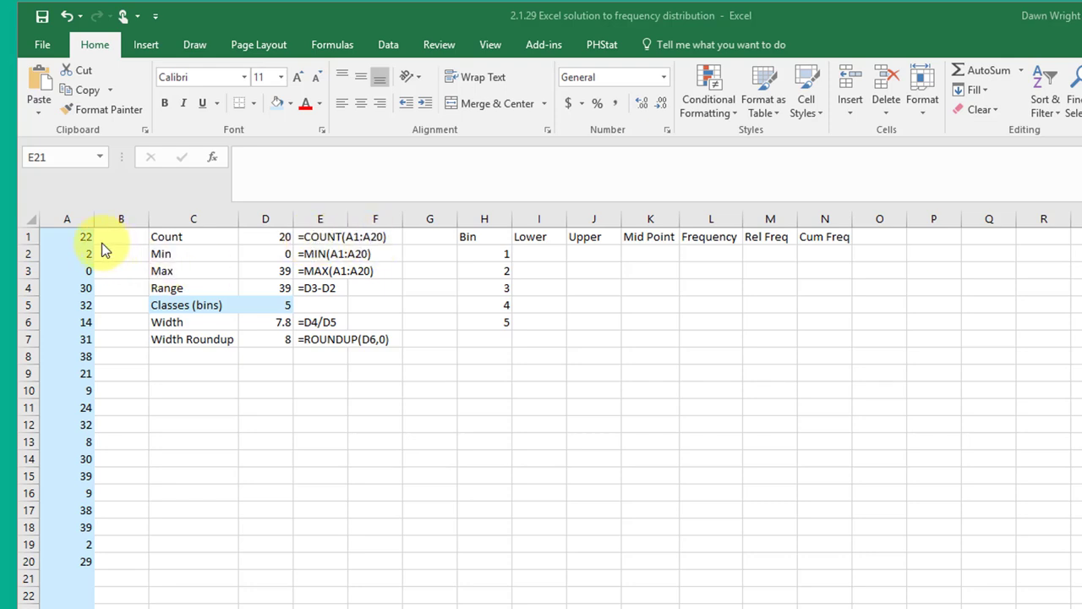
pyautogui.moveTo(195, 257)
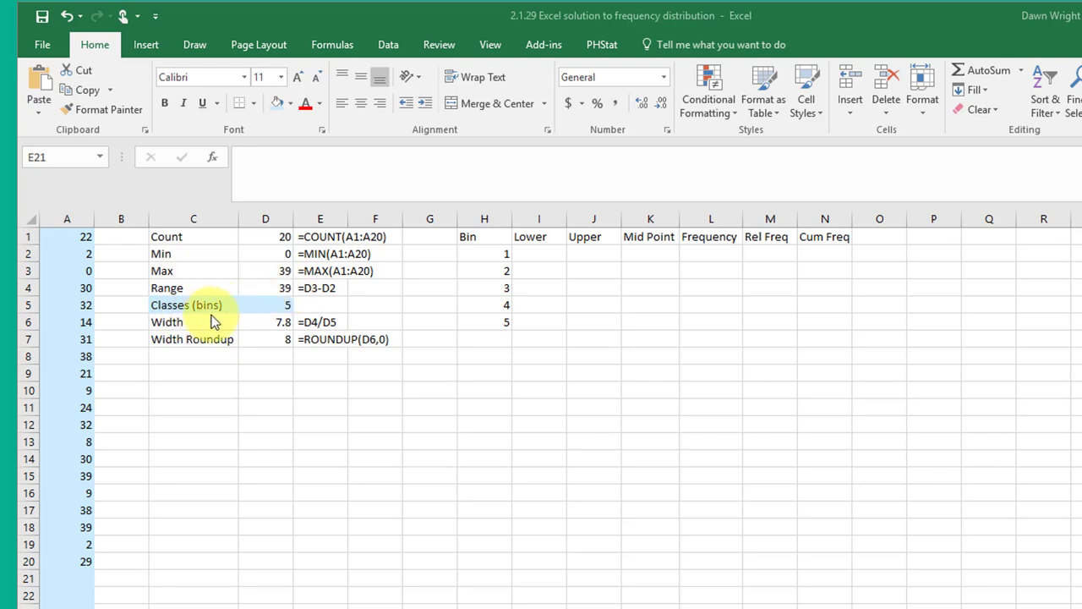
pyautogui.moveTo(272, 320)
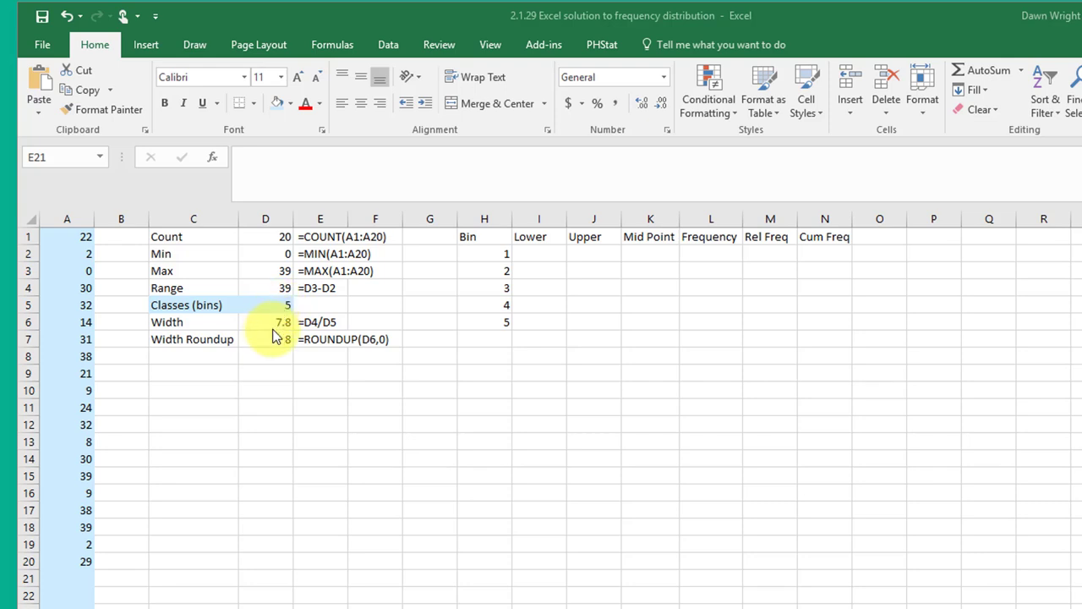
pyautogui.moveTo(313, 350)
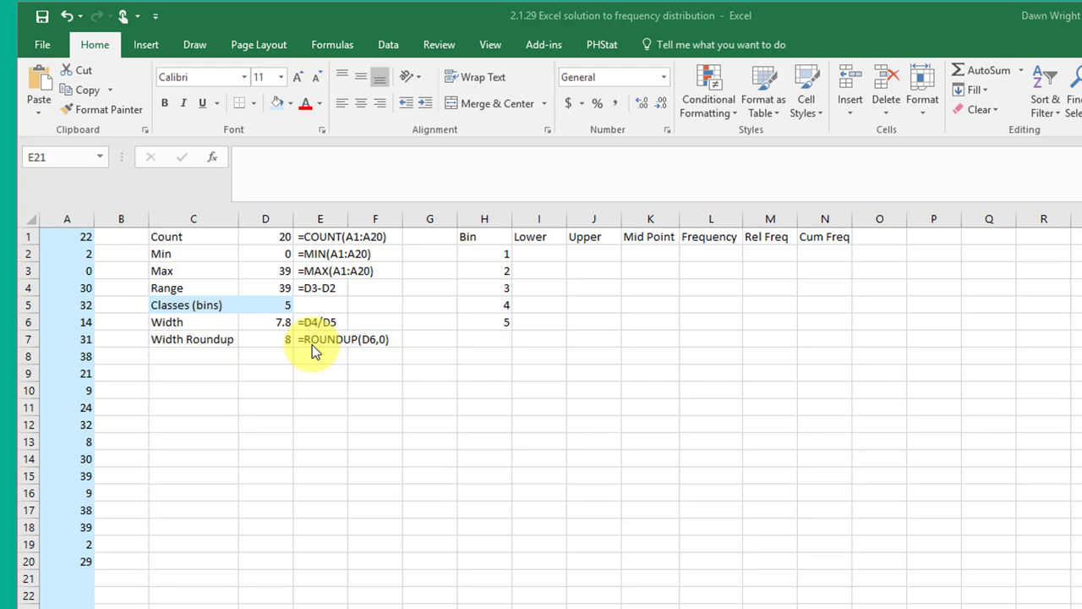
pyautogui.moveTo(376, 346)
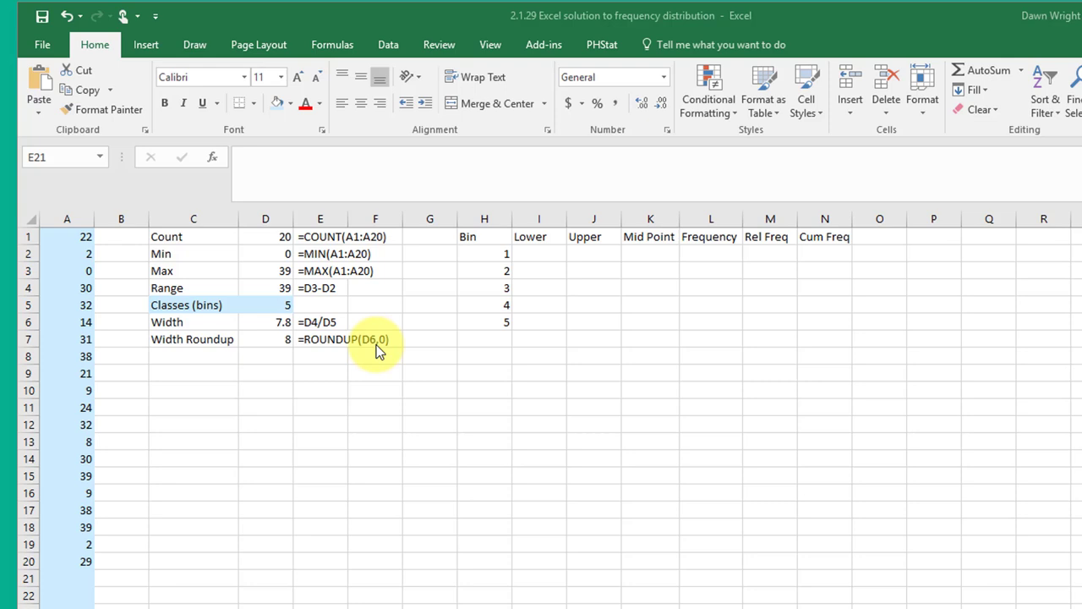
pyautogui.moveTo(289, 349)
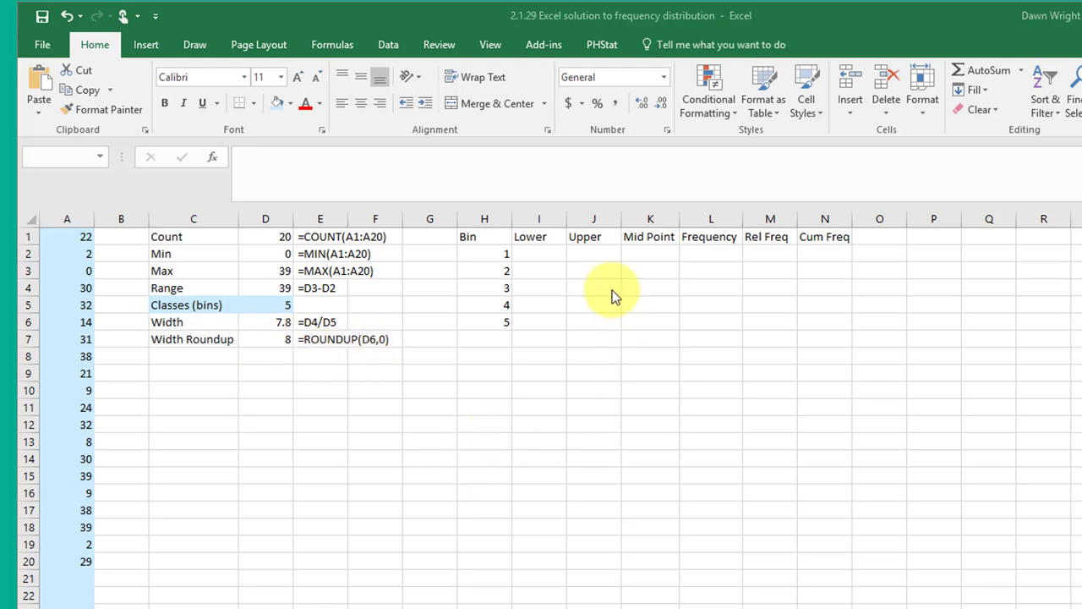
pyautogui.moveTo(573, 253)
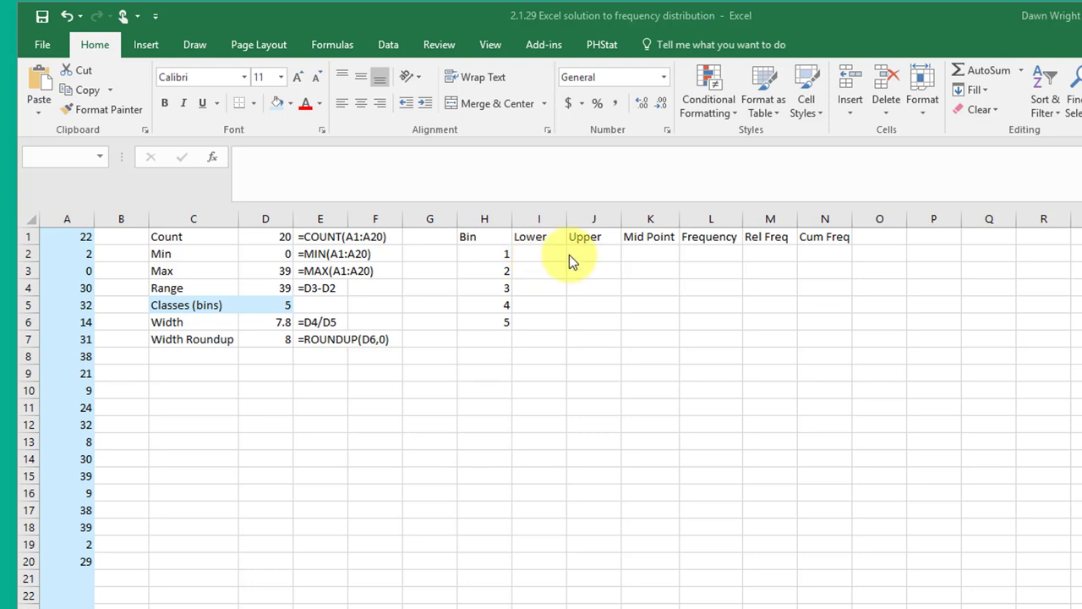
pyautogui.moveTo(649, 245)
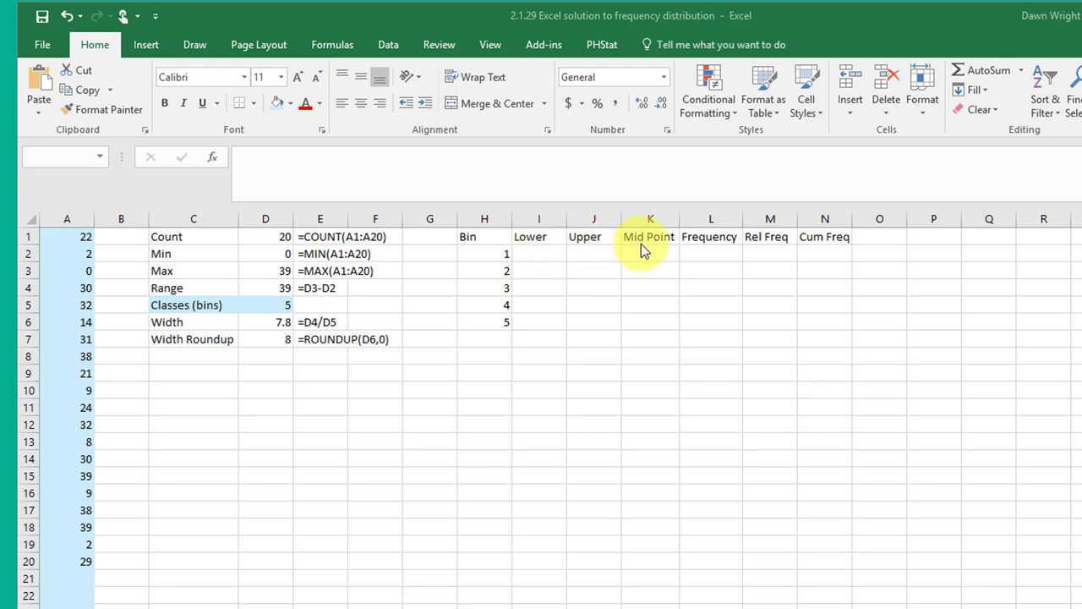
pyautogui.moveTo(544, 253)
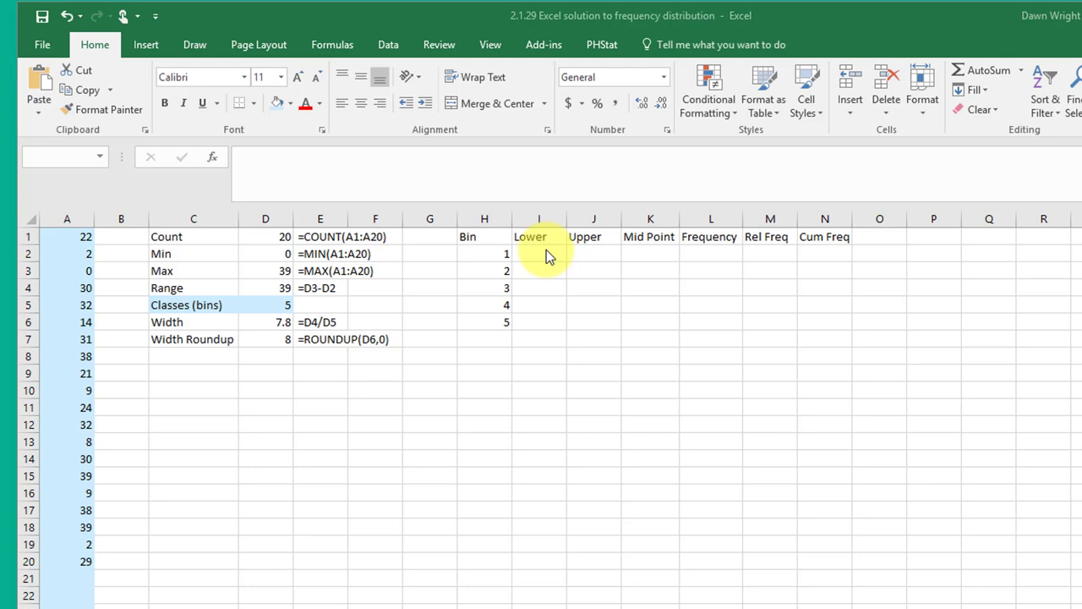
# - Build lower limits from the Min plus absolute width $D$7, filled down to give 0, 8, 16, 24, 32
pyautogui.click(538, 254)
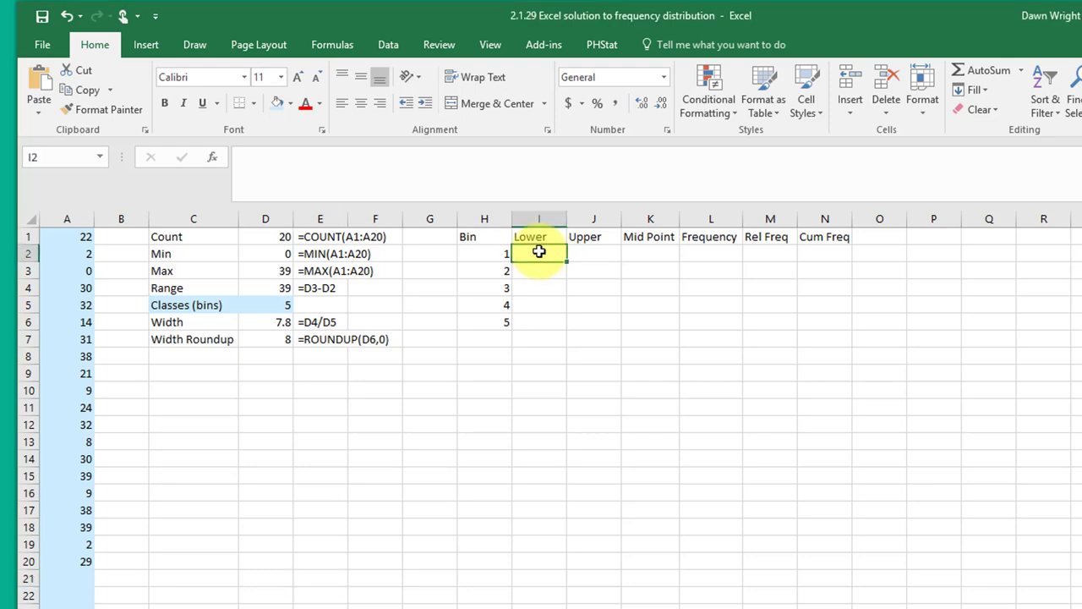
pyautogui.write('=')
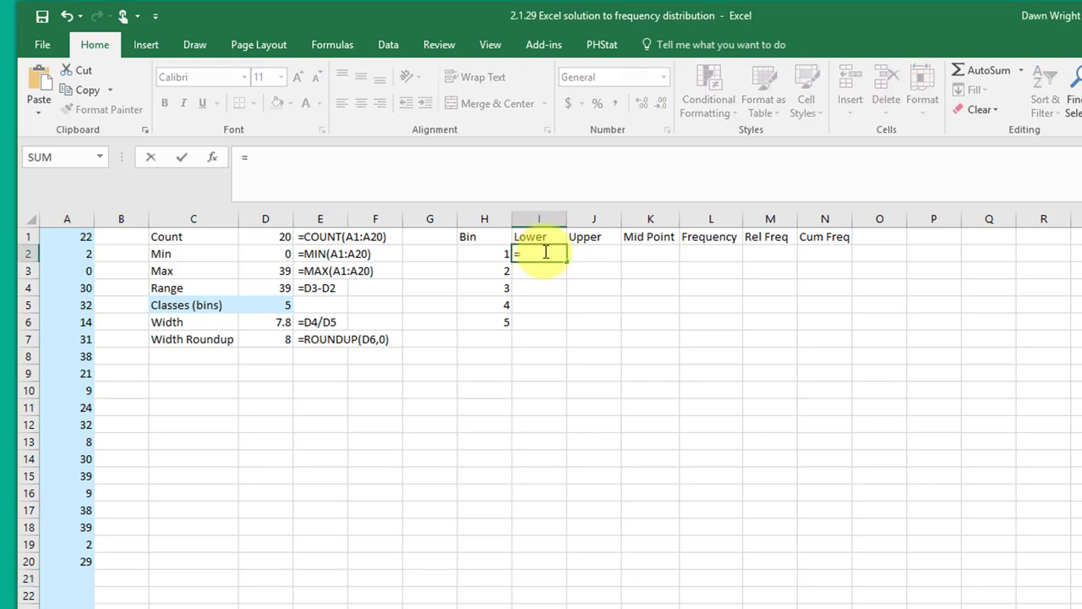
pyautogui.click(264, 254)
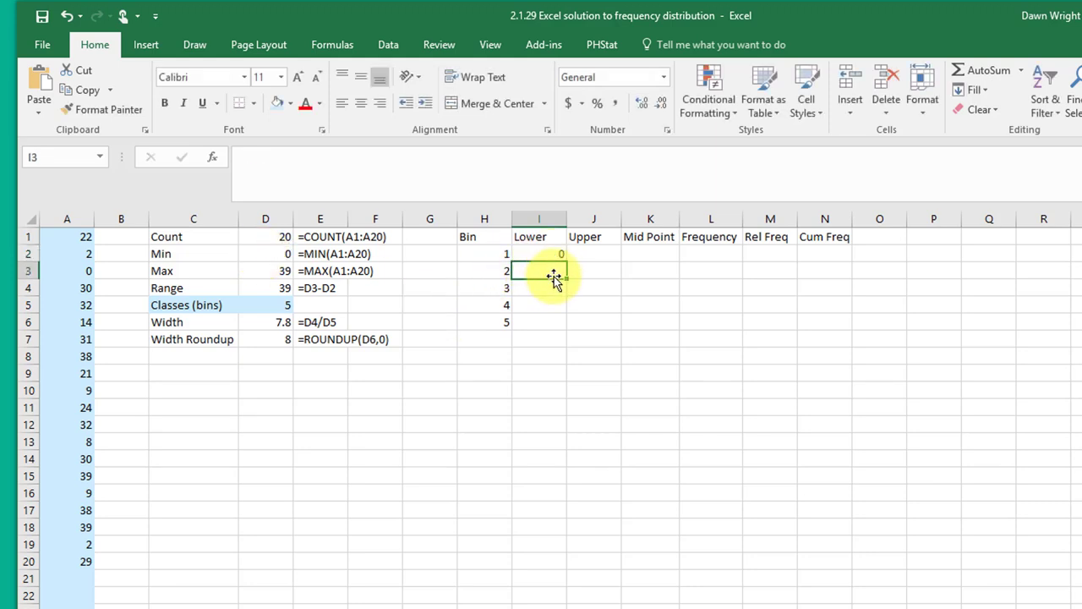
pyautogui.write('=')
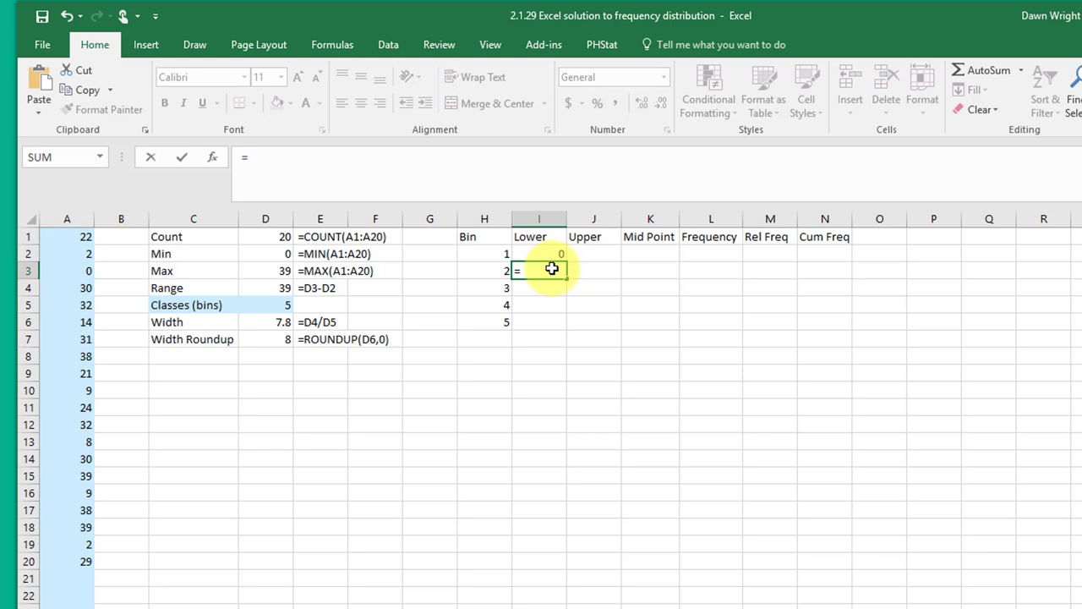
pyautogui.click(537, 254)
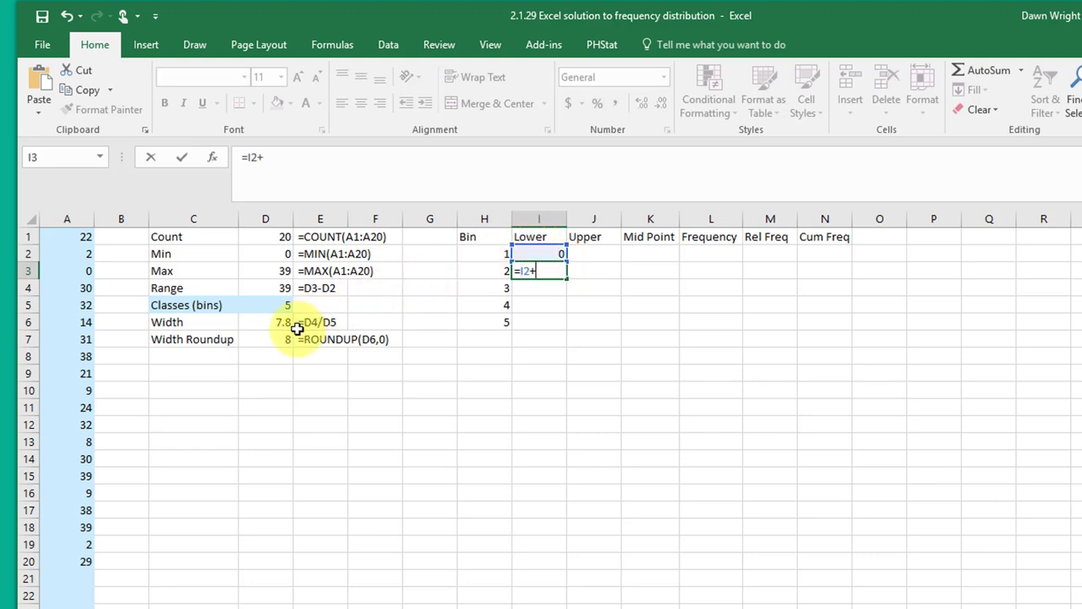
pyautogui.click(265, 339)
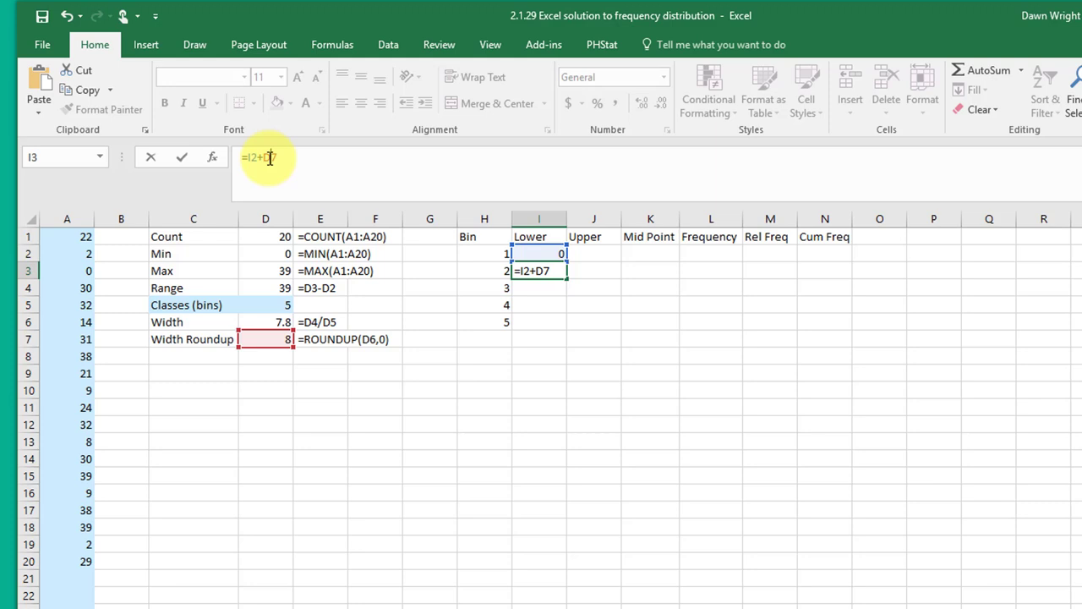
pyautogui.press('f4')
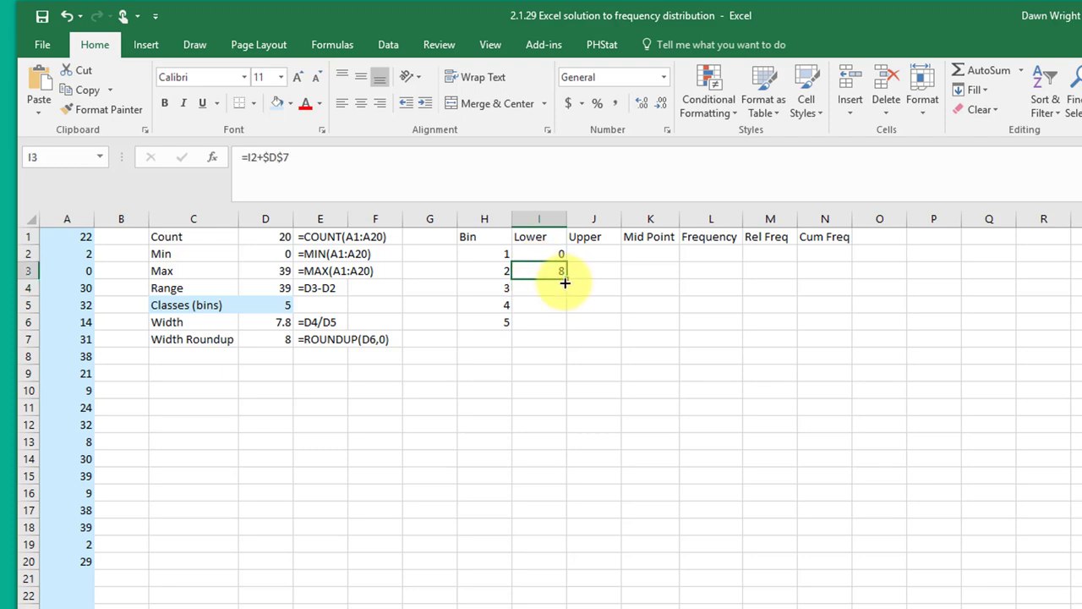
pyautogui.moveTo(561, 280); pyautogui.dragTo(561, 321)
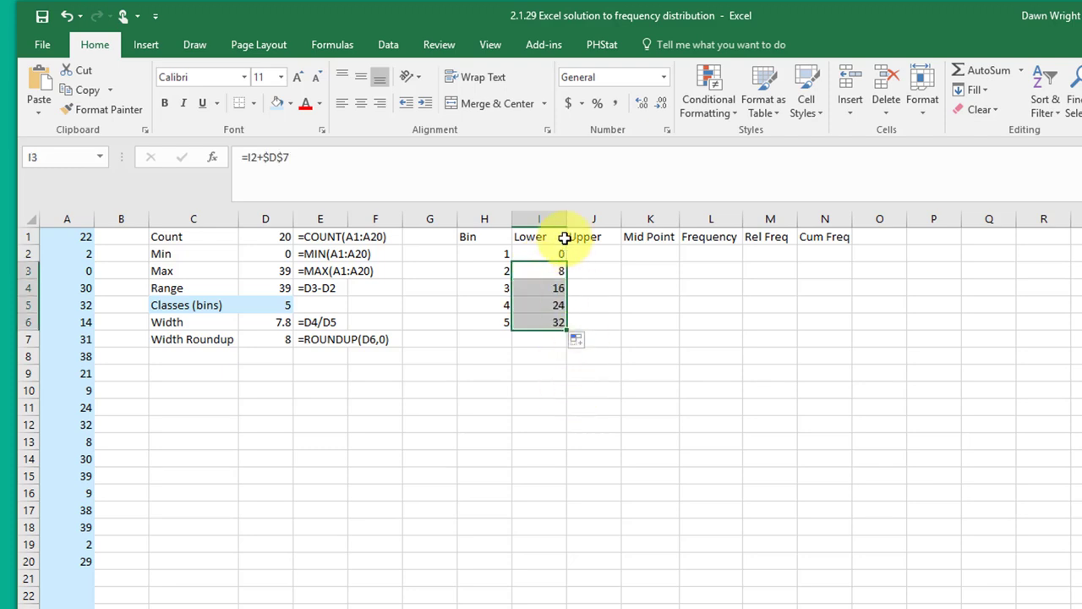
pyautogui.moveTo(555, 341)
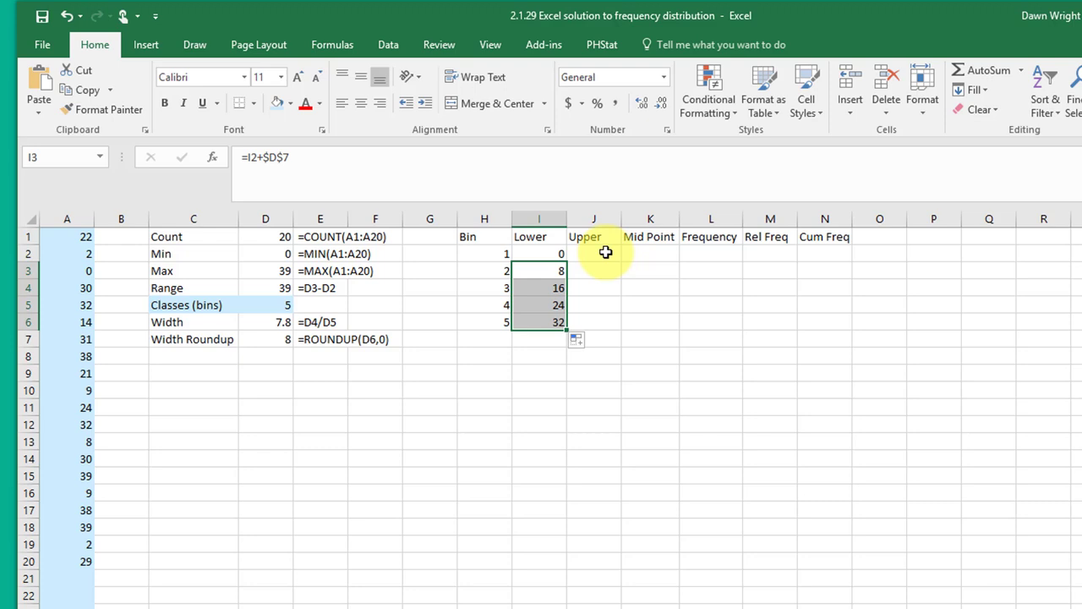
# - Build upper limits as next lower minus 1, then previous plus width, giving 7, 15, 23, 31, 39
pyautogui.click(593, 254)
pyautogui.write('=I3')
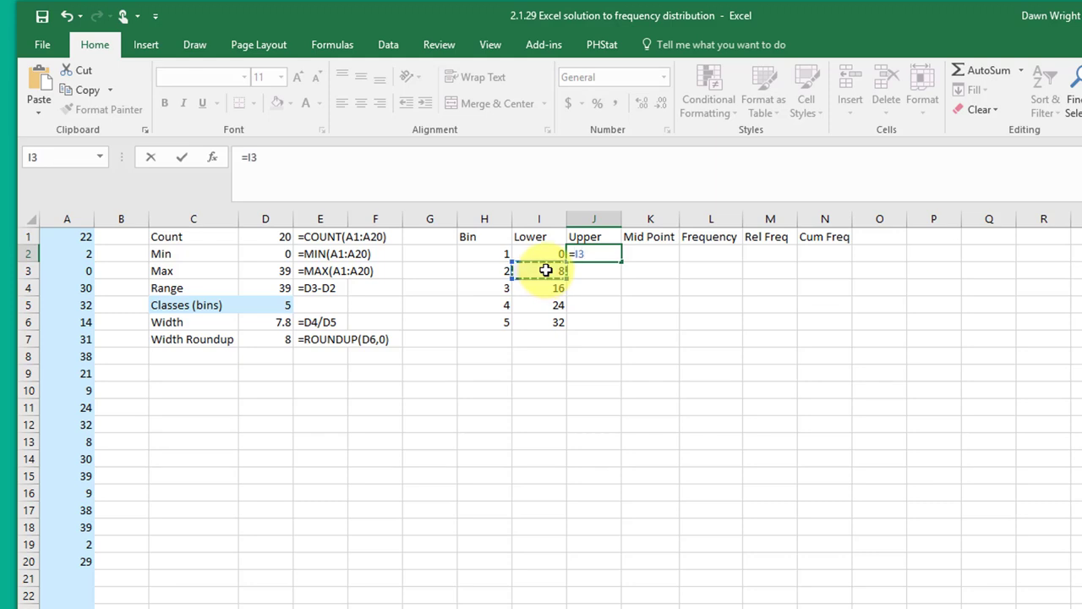
pyautogui.write('-1')
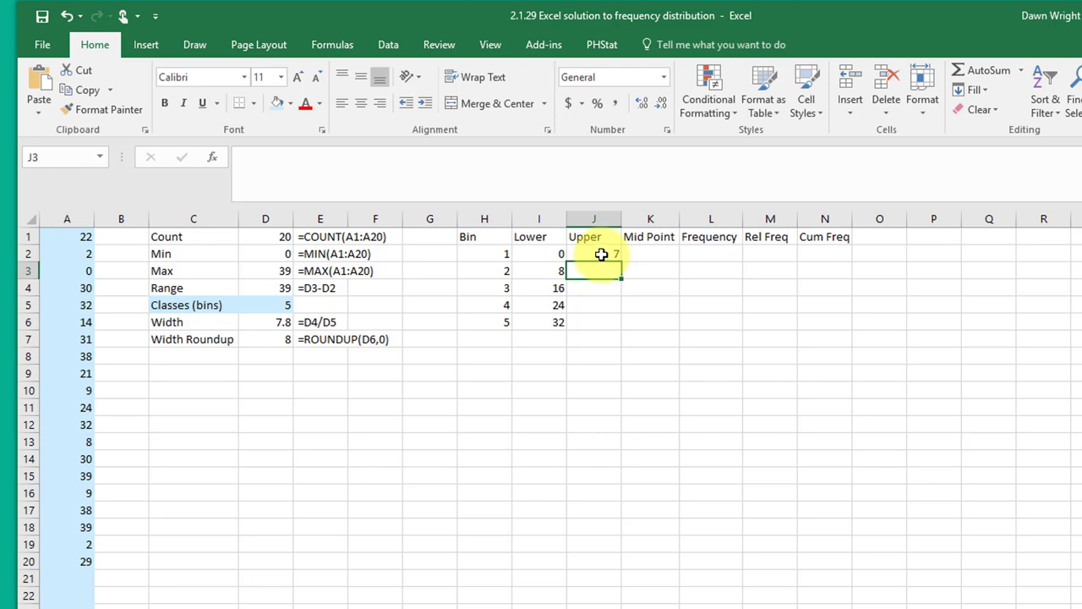
pyautogui.click(593, 253)
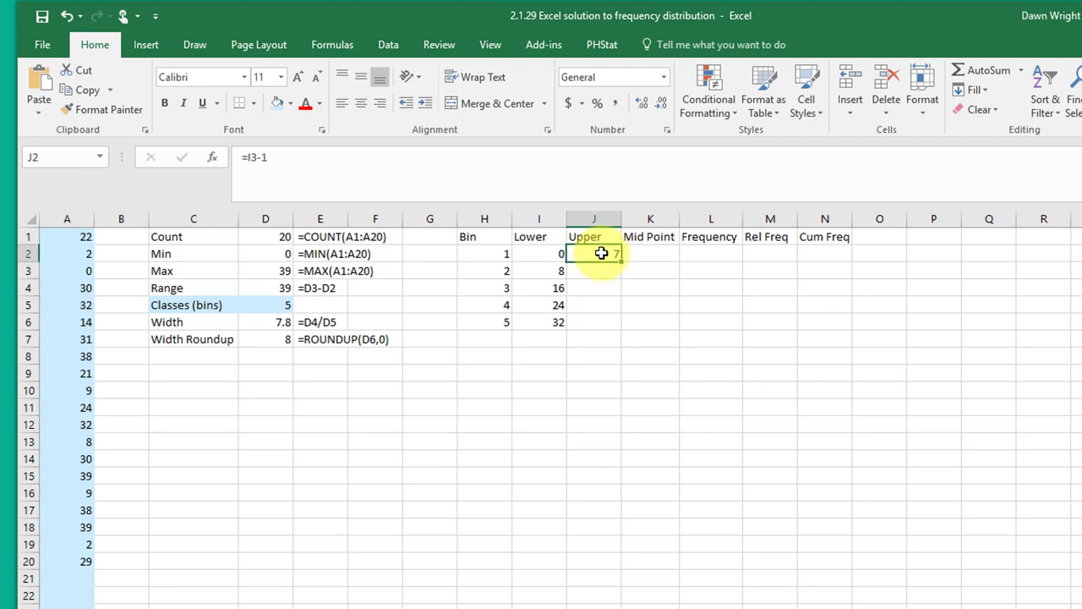
pyautogui.click(593, 270)
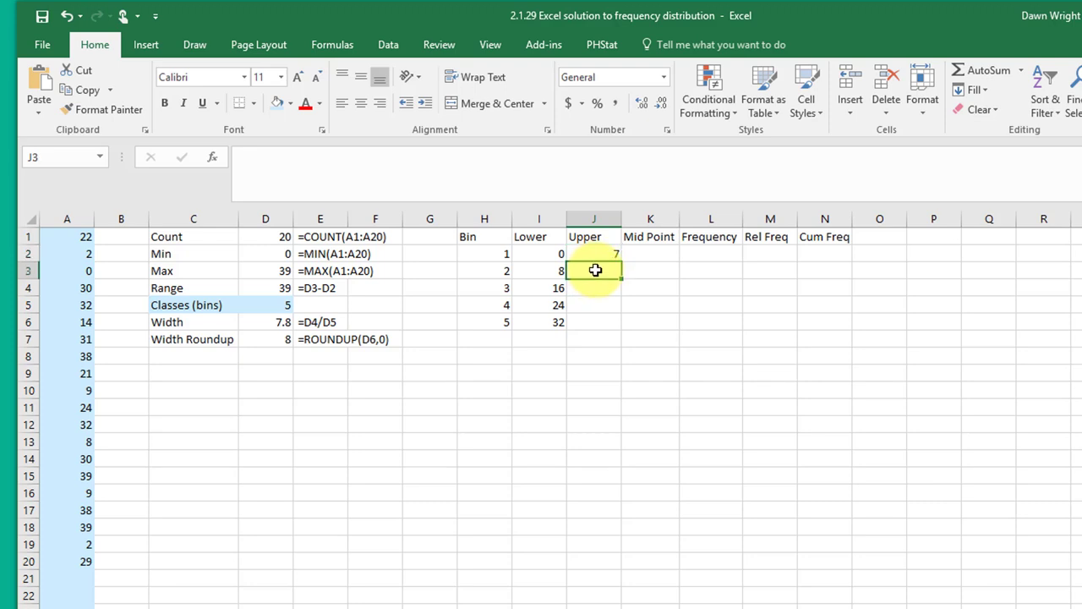
pyautogui.write('=J2+')
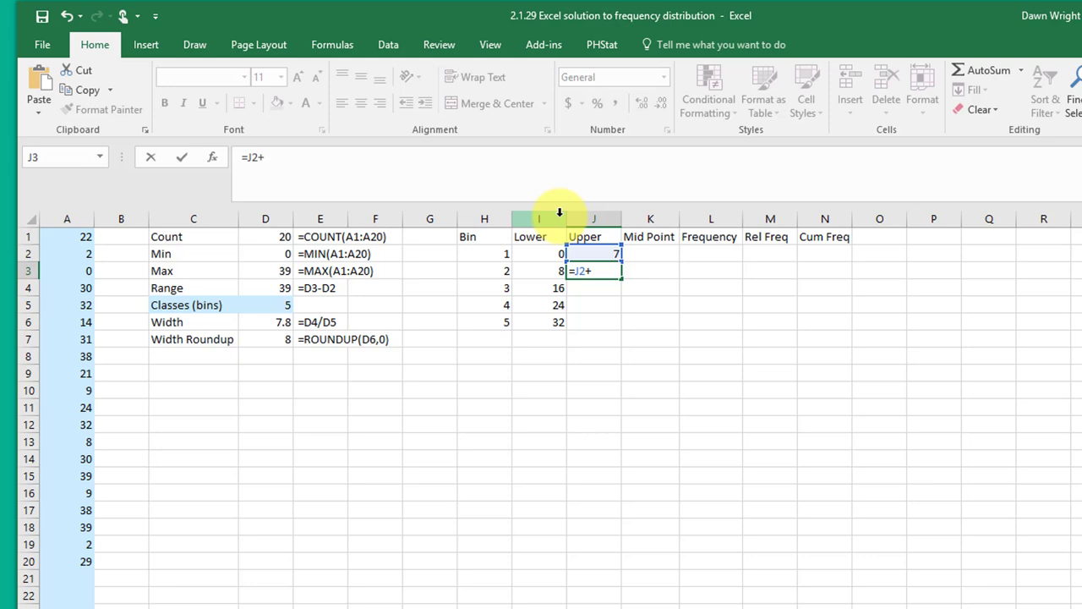
pyautogui.click(265, 338)
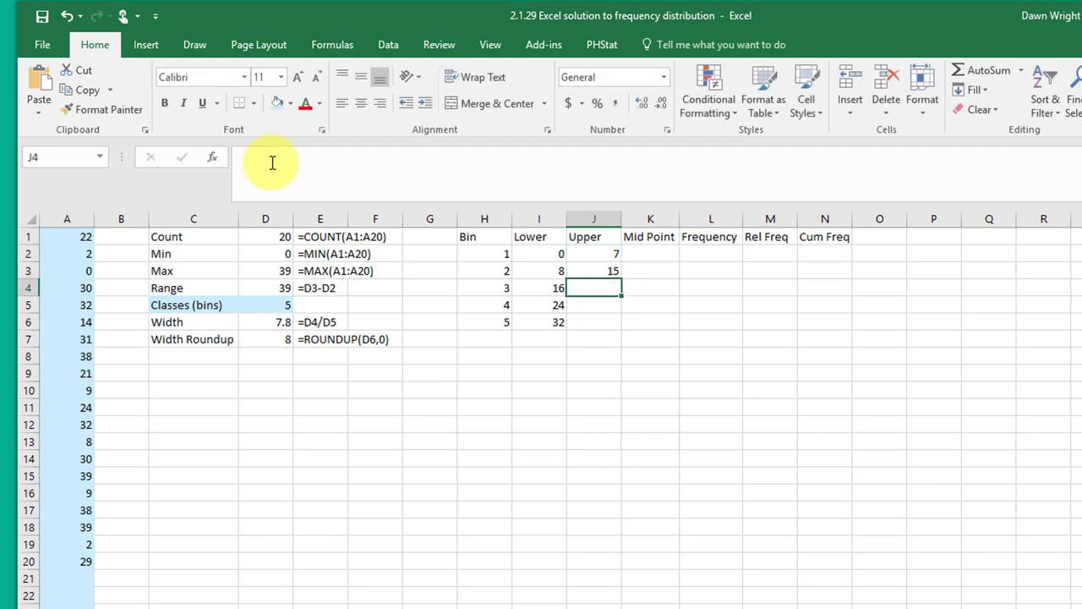
pyautogui.click(594, 271)
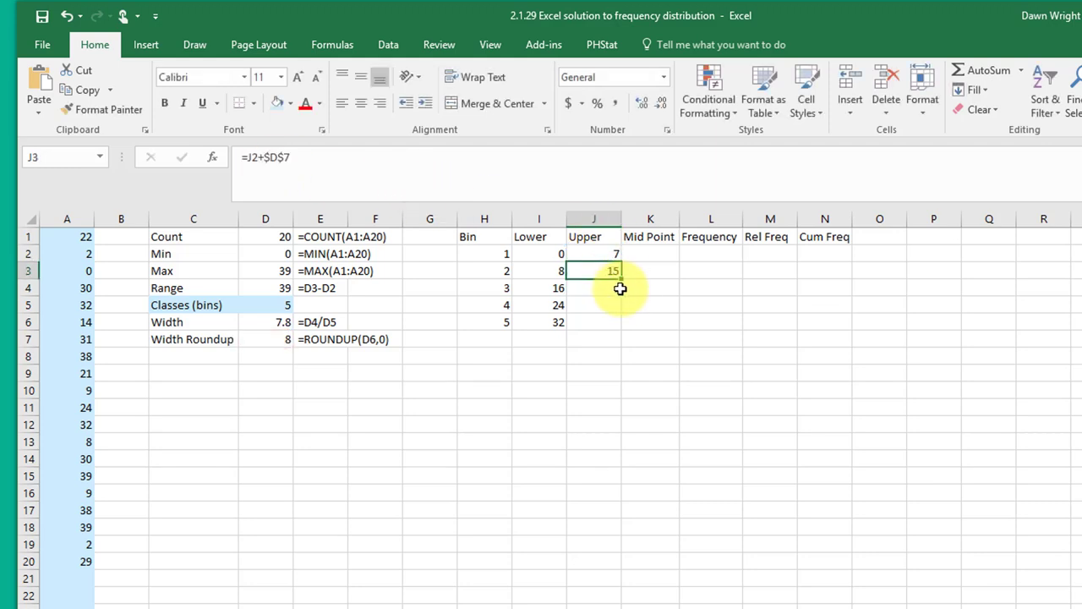
pyautogui.moveTo(615, 275); pyautogui.dragTo(612, 325)
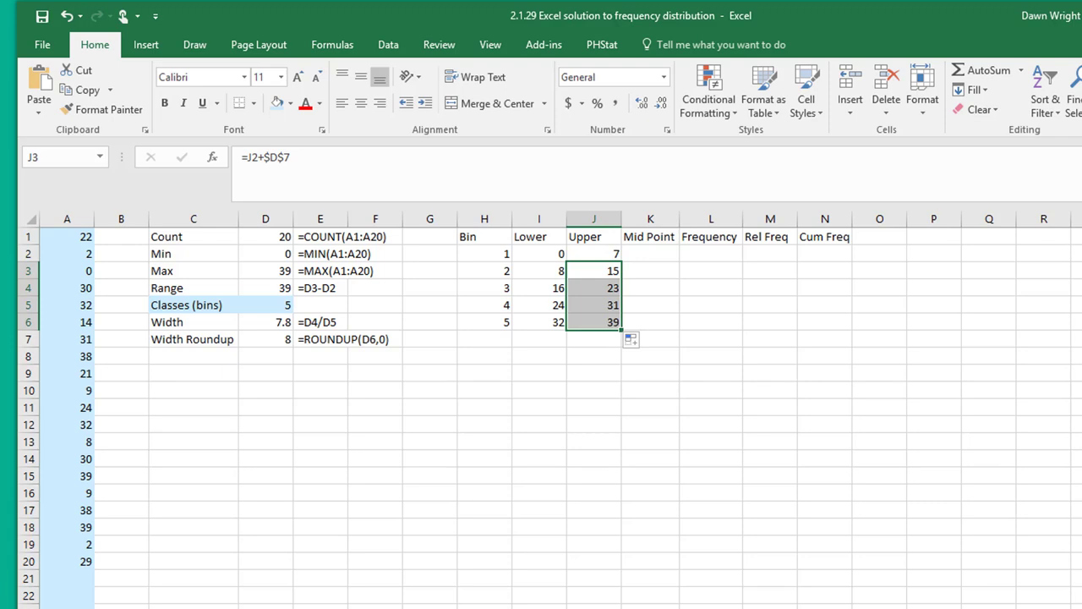
pyautogui.click(649, 237)
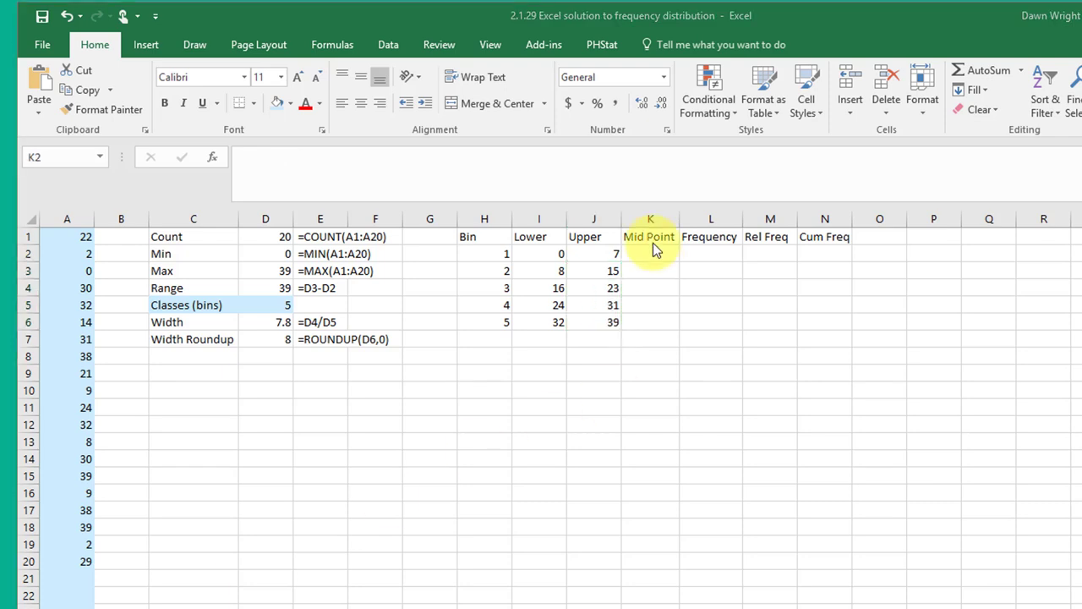
# - Compute midpoints with =(J2-I2)/2+I2 filled down, giving 3.5, 11.5, 19.5, 27.5, 35.5
pyautogui.click(649, 253)
pyautogui.write('=')
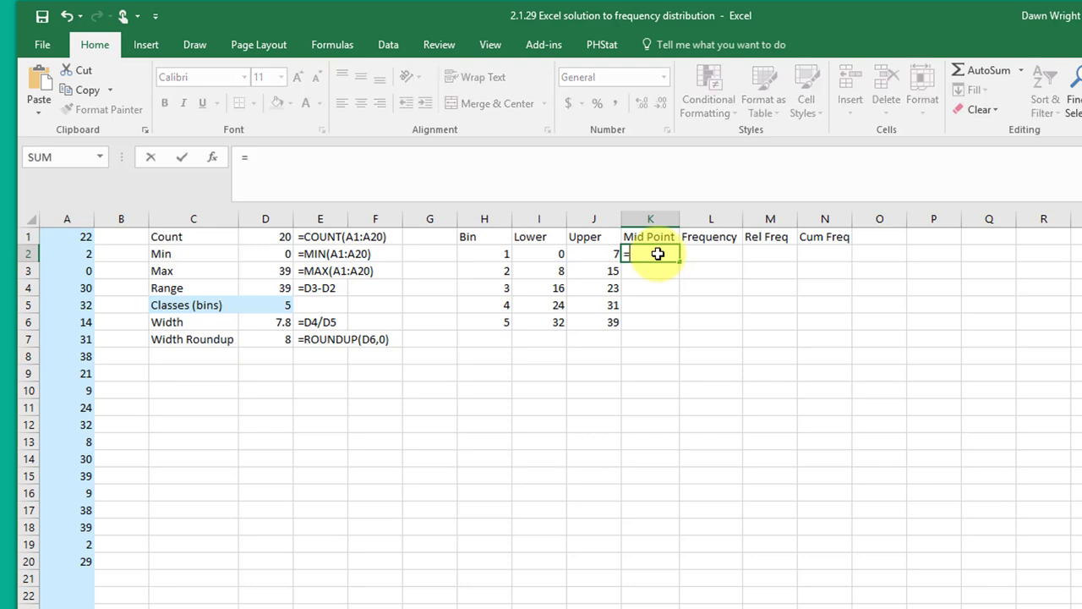
pyautogui.write('(J2-I2')
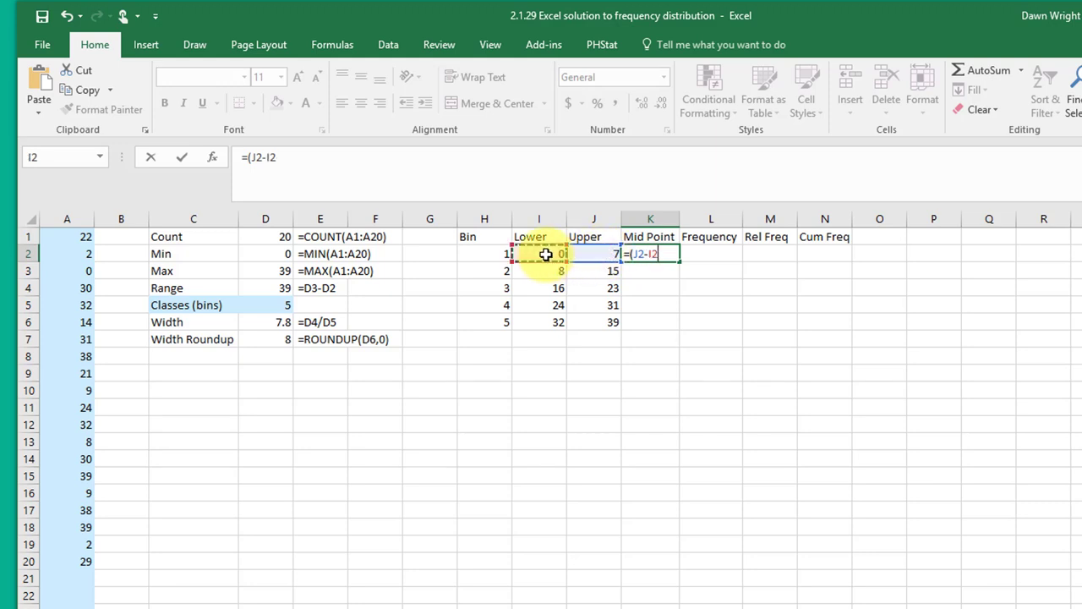
pyautogui.write(')/')
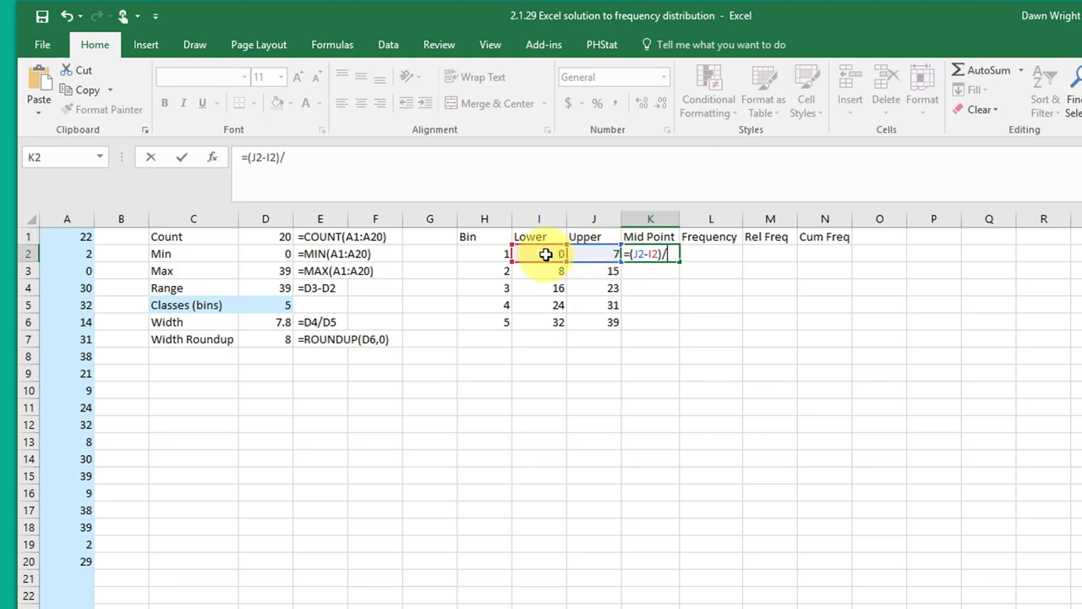
pyautogui.write('2+')
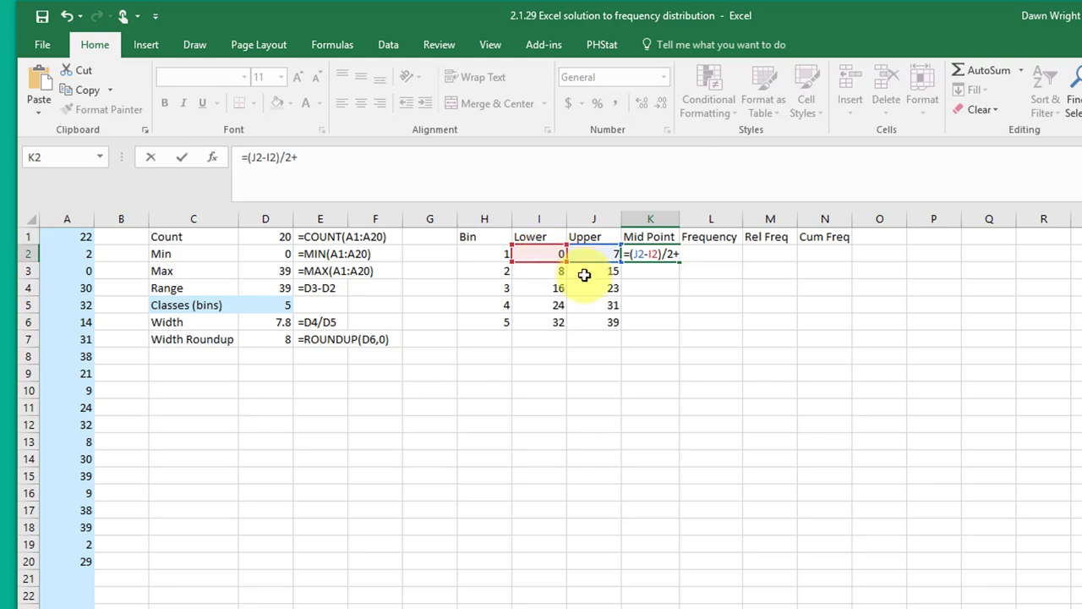
pyautogui.press('enter')
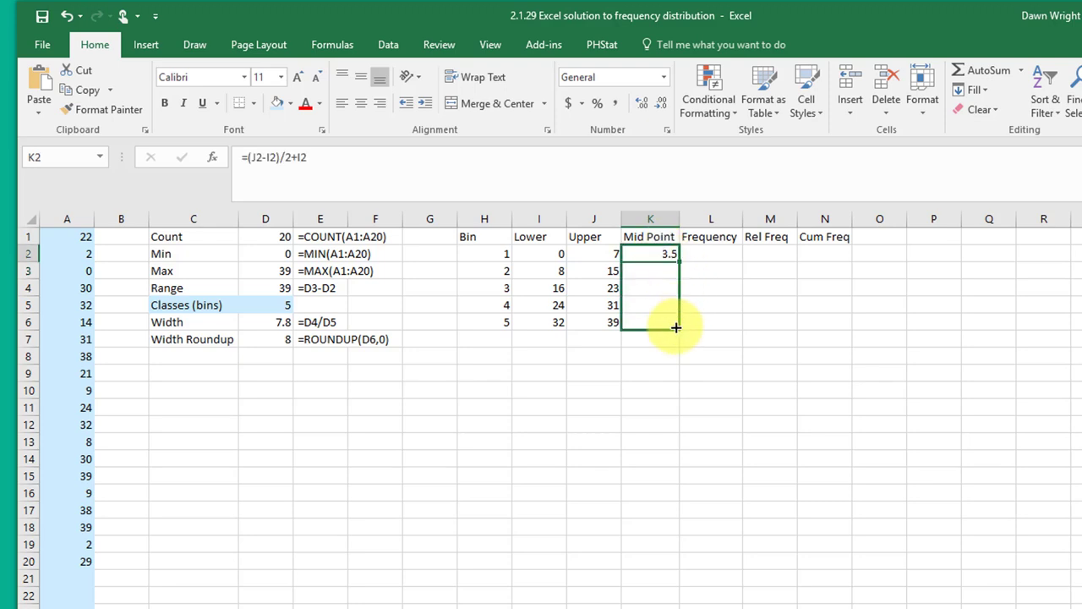
pyautogui.moveTo(676, 260); pyautogui.dragTo(676, 328)
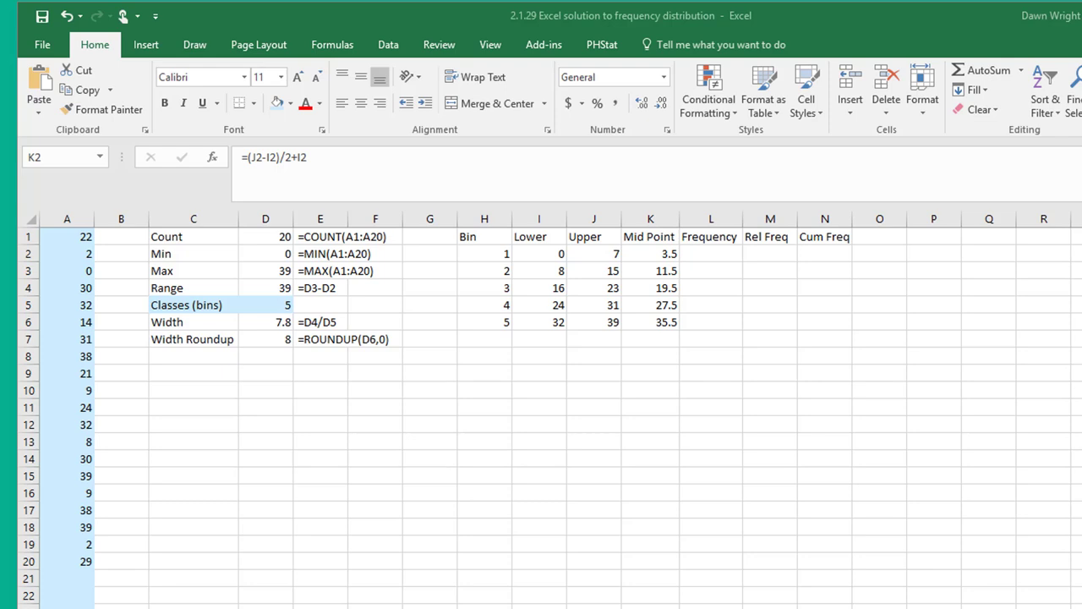
pyautogui.moveTo(649, 254); pyautogui.dragTo(649, 322)
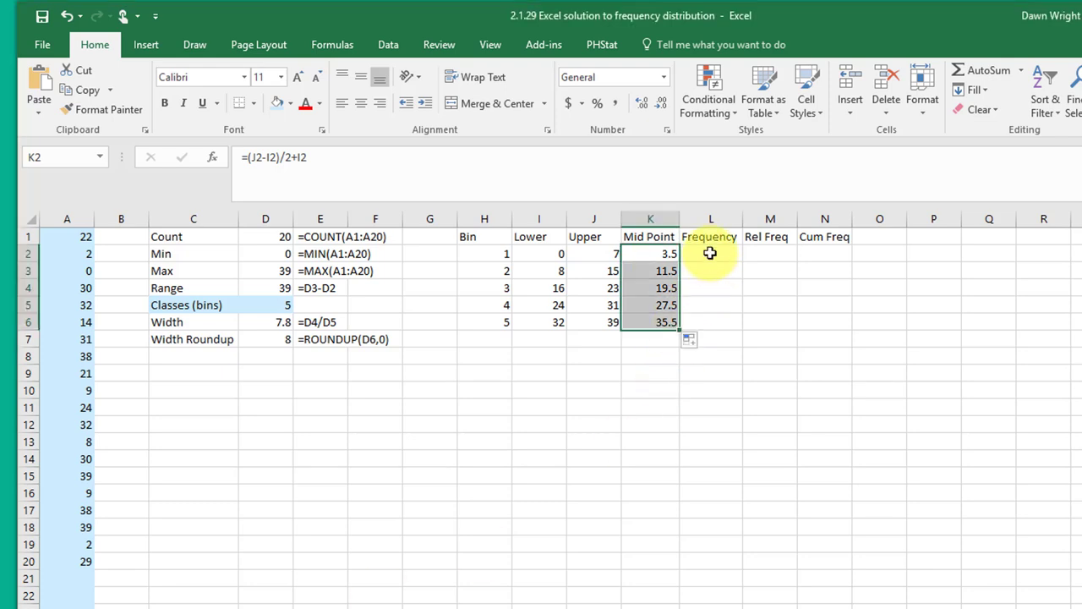
# - Enter an array FREQUENCY formula over the data with upper limits as bins, giving 3, 4, 2, 5, 6
pyautogui.click(710, 253)
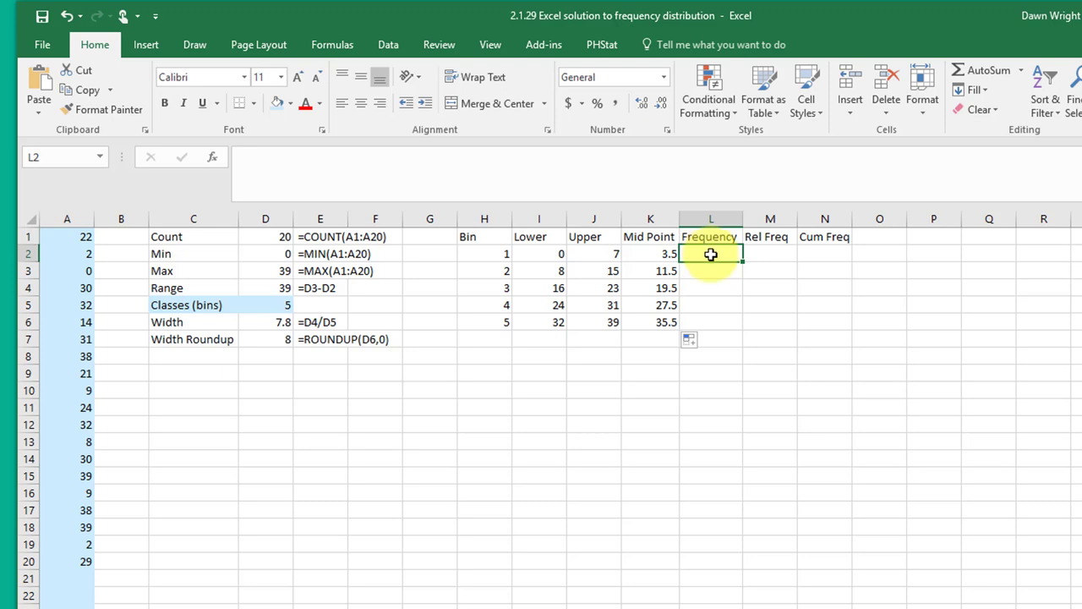
pyautogui.moveTo(710, 254); pyautogui.dragTo(710, 304)
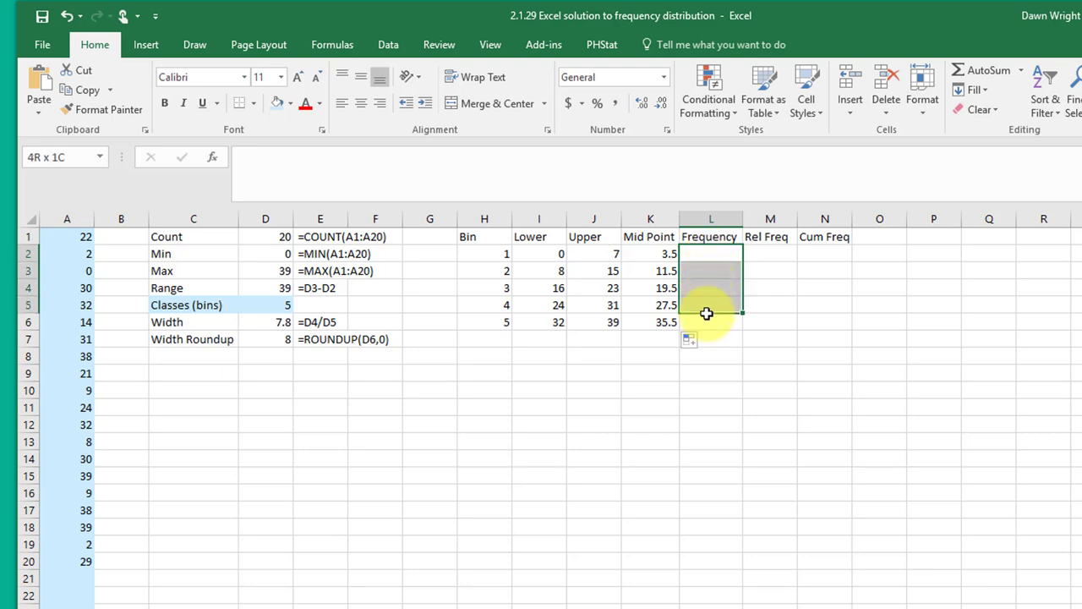
pyautogui.moveTo(710, 305); pyautogui.dragTo(703, 321)
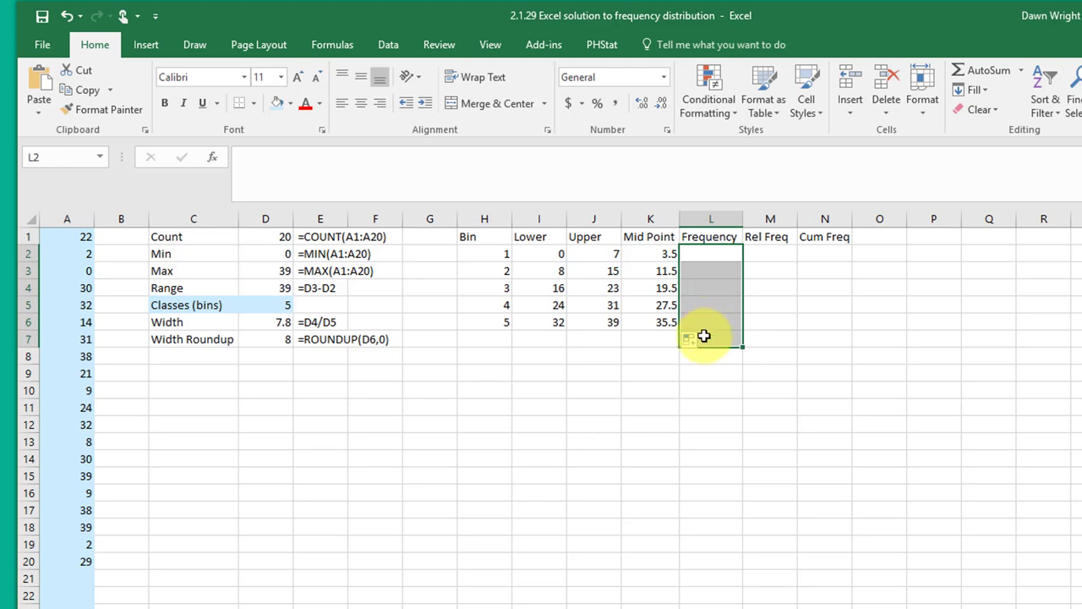
pyautogui.moveTo(717, 306)
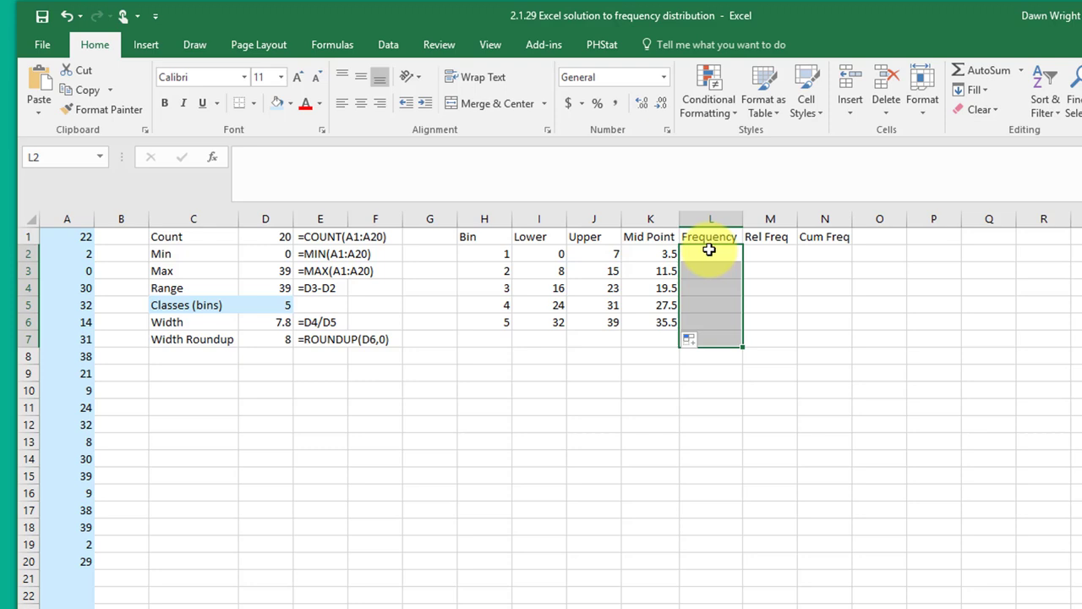
pyautogui.write('=')
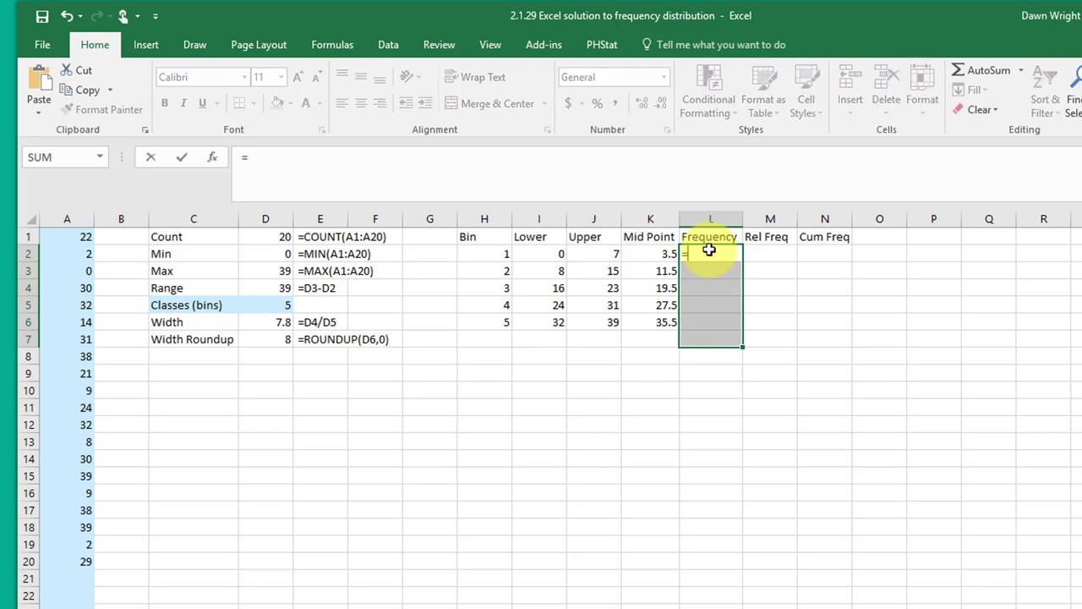
pyautogui.write('=fr')
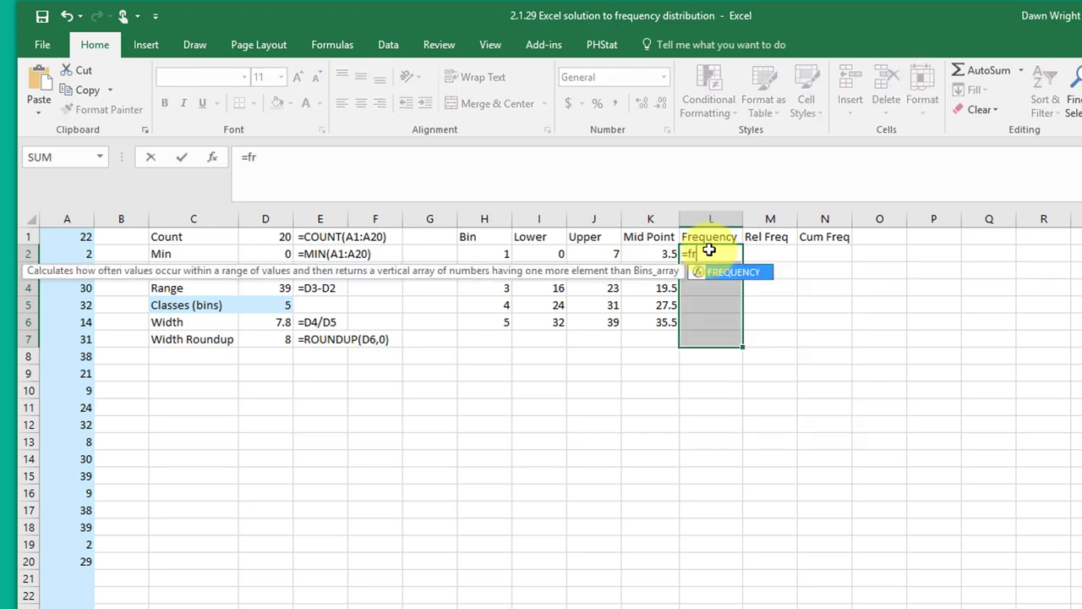
pyautogui.write('eq')
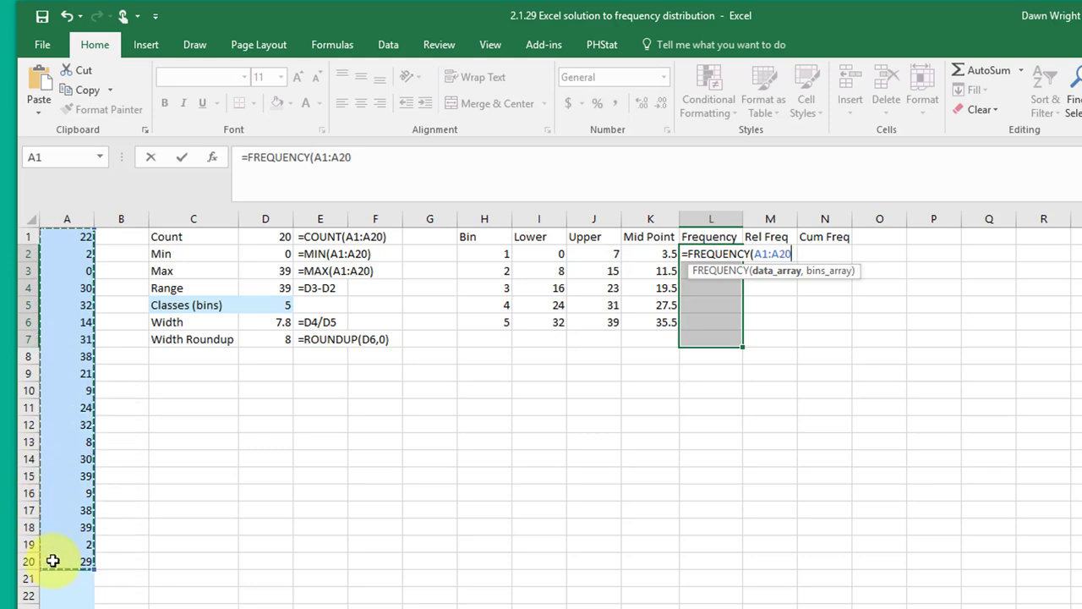
pyautogui.write(',')
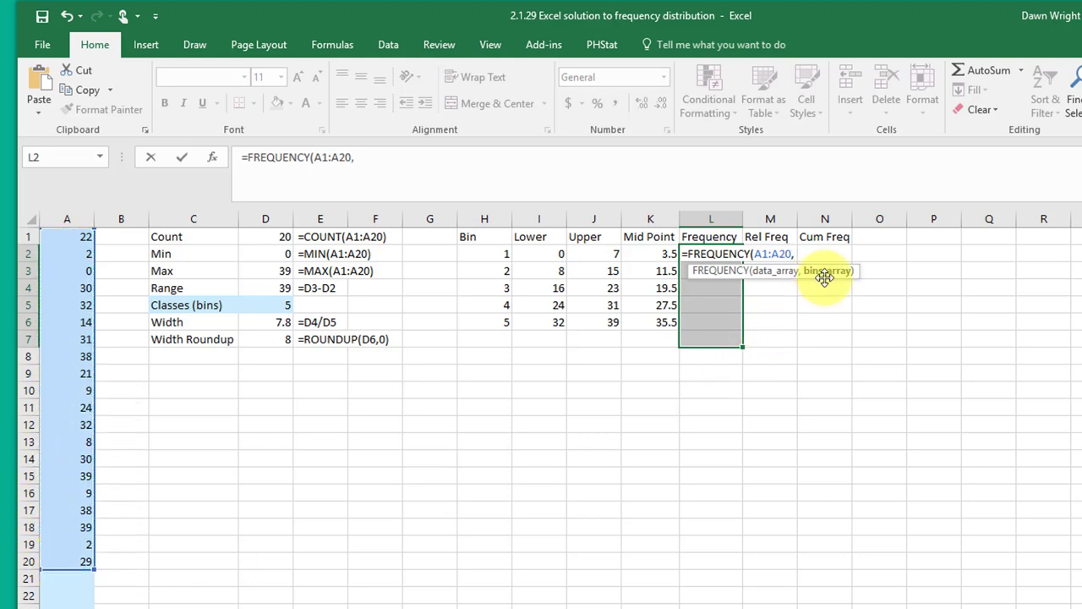
pyautogui.moveTo(606, 253)
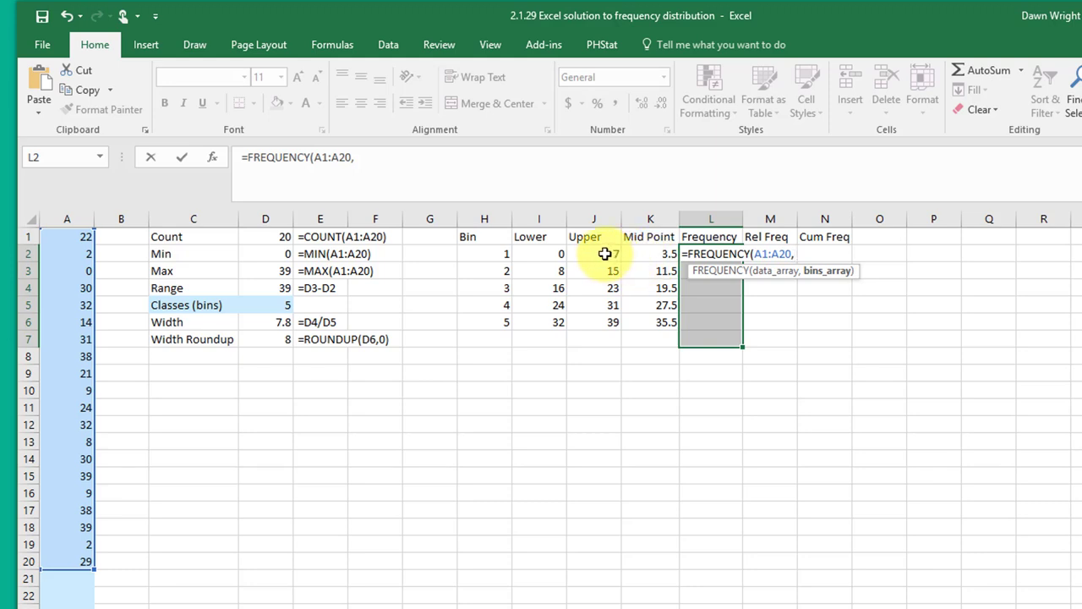
pyautogui.moveTo(593, 253); pyautogui.dragTo(593, 321)
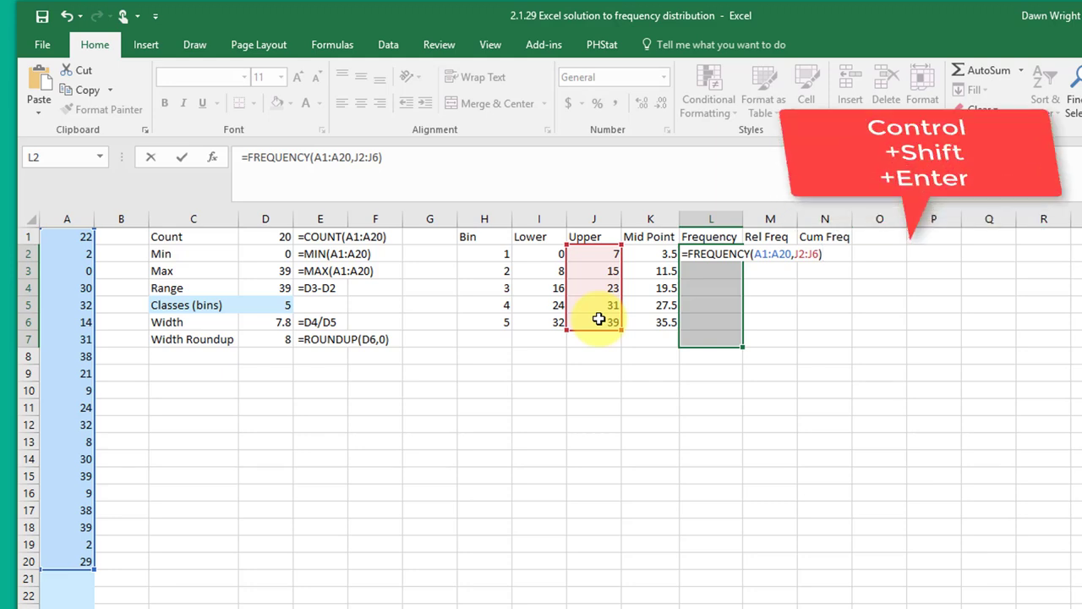
pyautogui.press('ctrl+shift+enter')
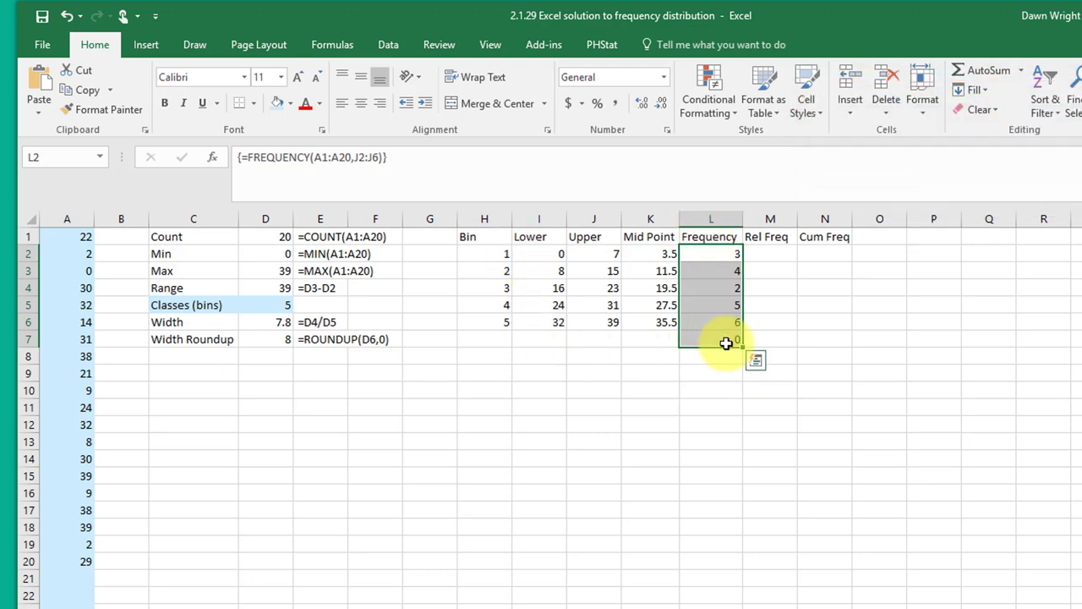
pyautogui.moveTo(723, 345)
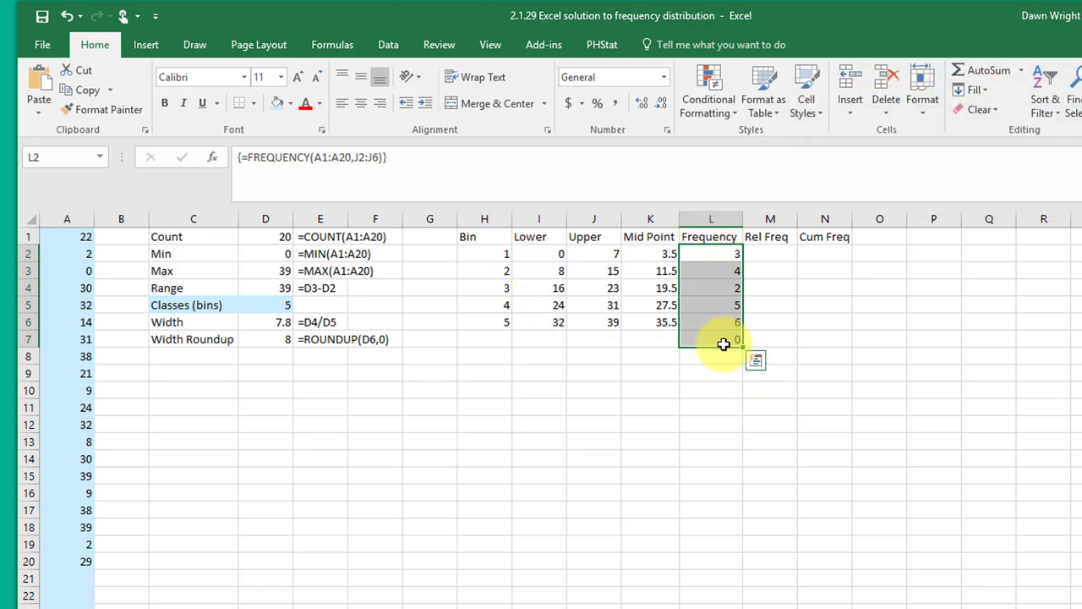
pyautogui.moveTo(729, 350)
pyautogui.write('=')
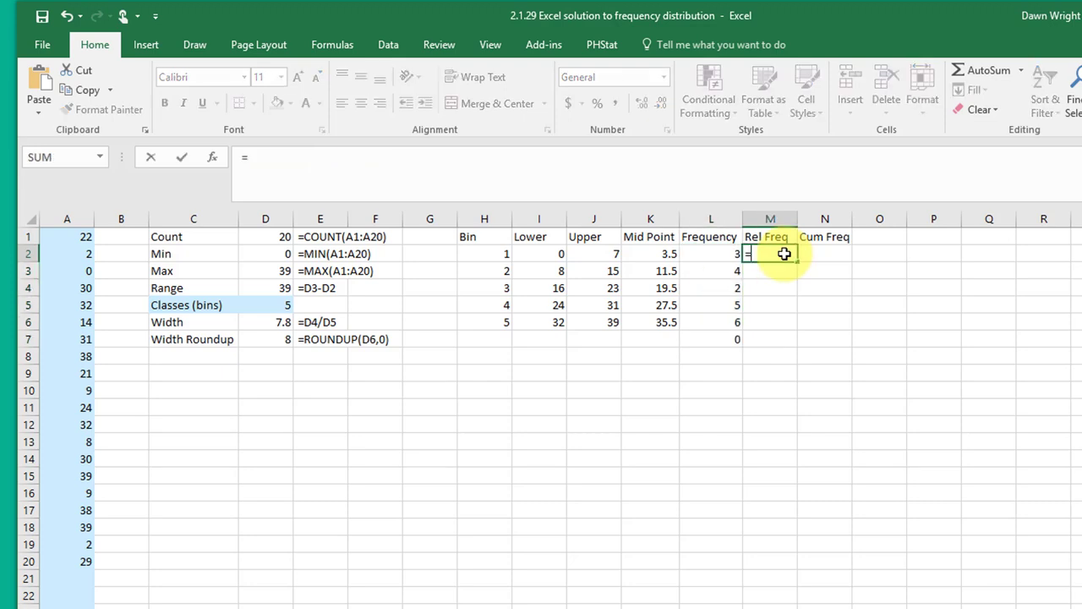
# - Divide each frequency by the locked total count D1, filled down to 0.15, 0.2, 0.1, 0.25, 0.3
pyautogui.click(710, 253)
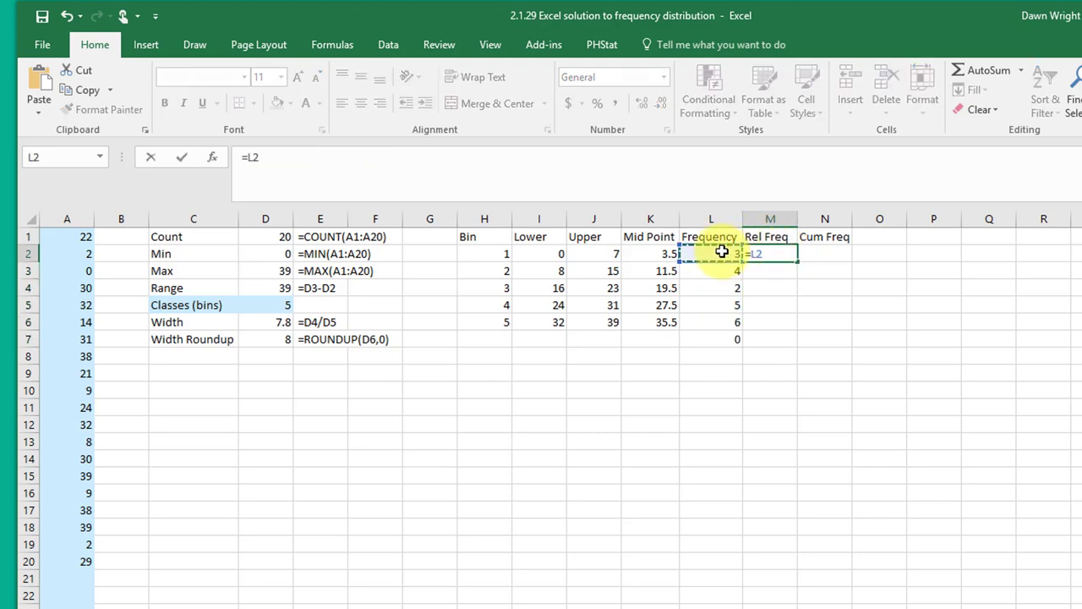
pyautogui.write('/')
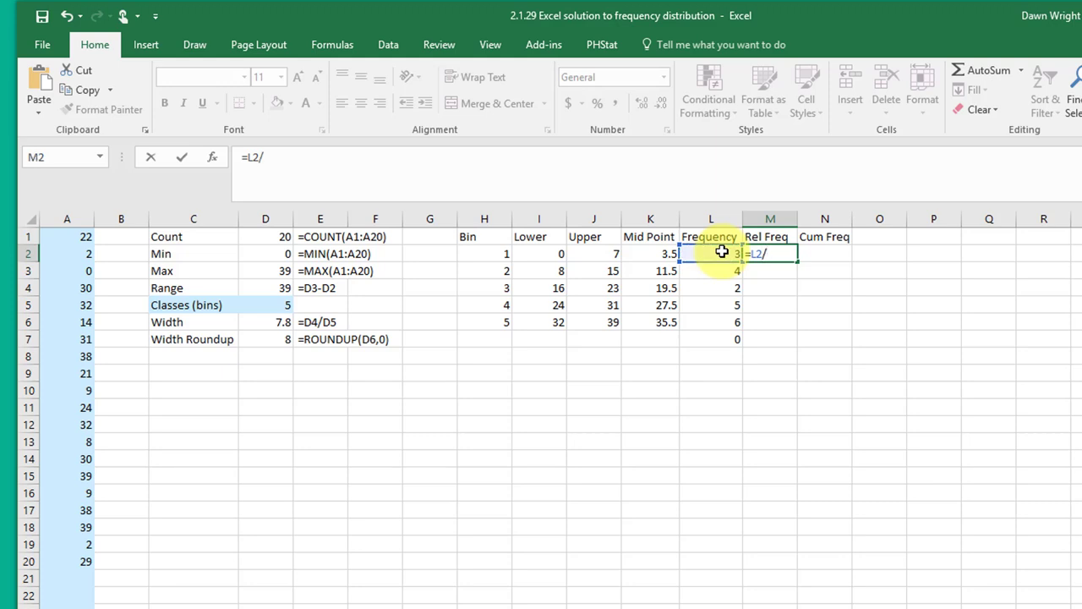
pyautogui.click(265, 236)
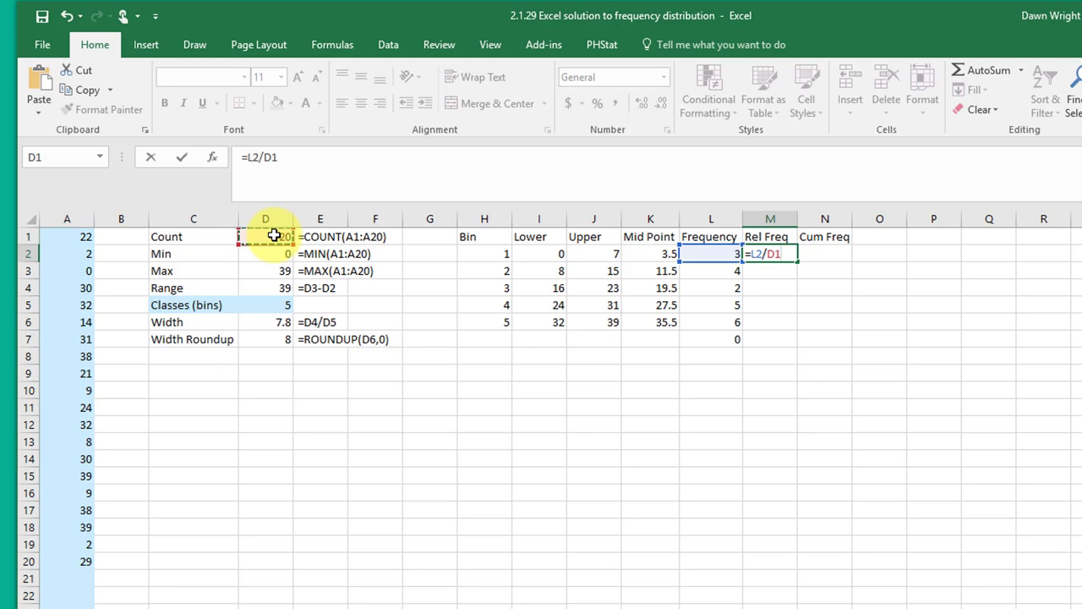
pyautogui.press('enter')
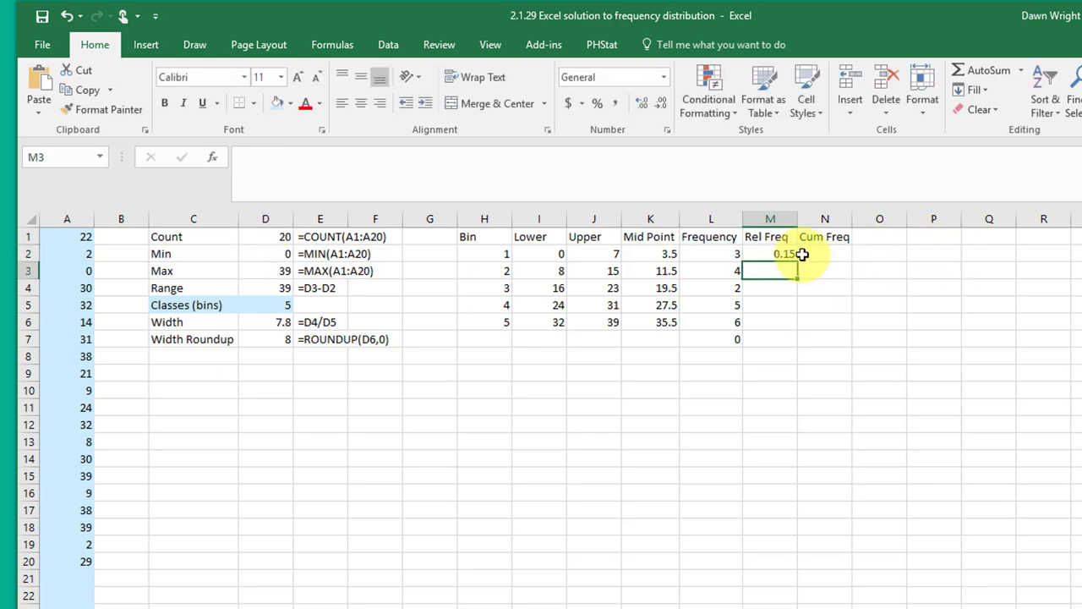
pyautogui.write('=L2/D1')
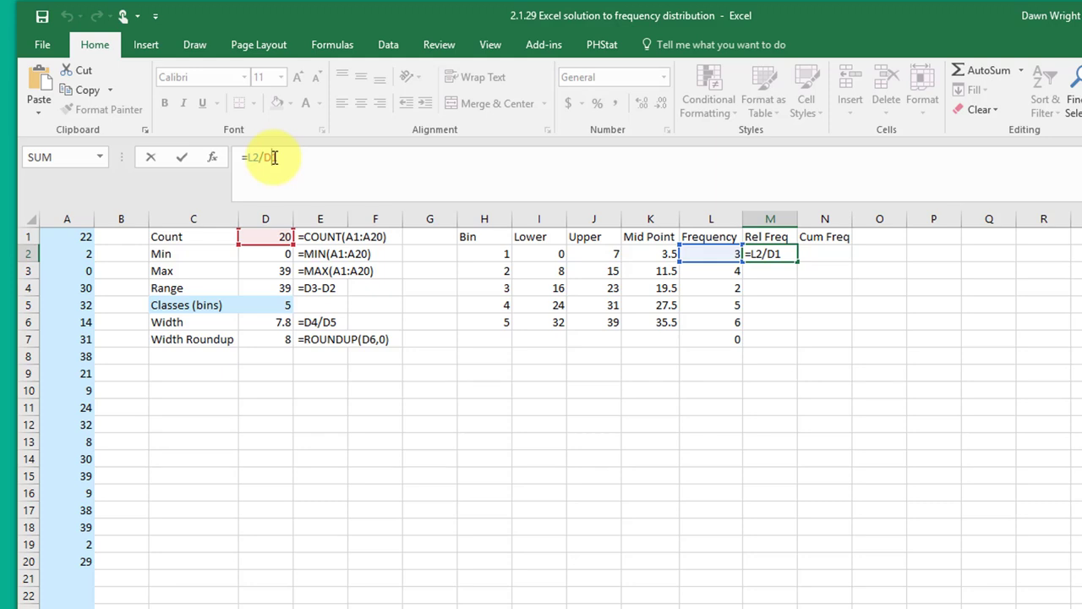
pyautogui.press('enter')
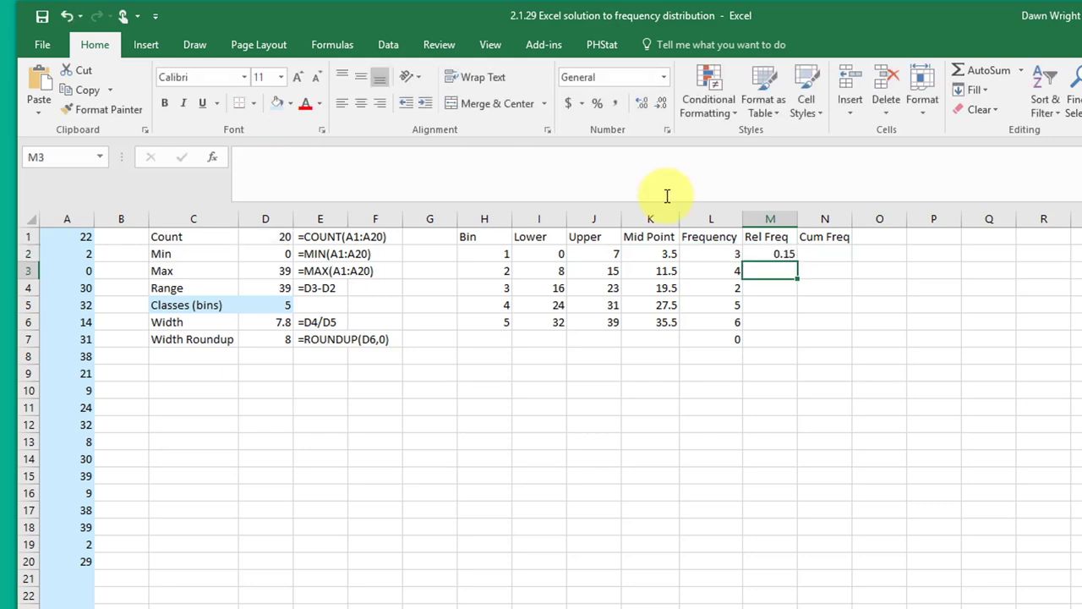
pyautogui.click(769, 254)
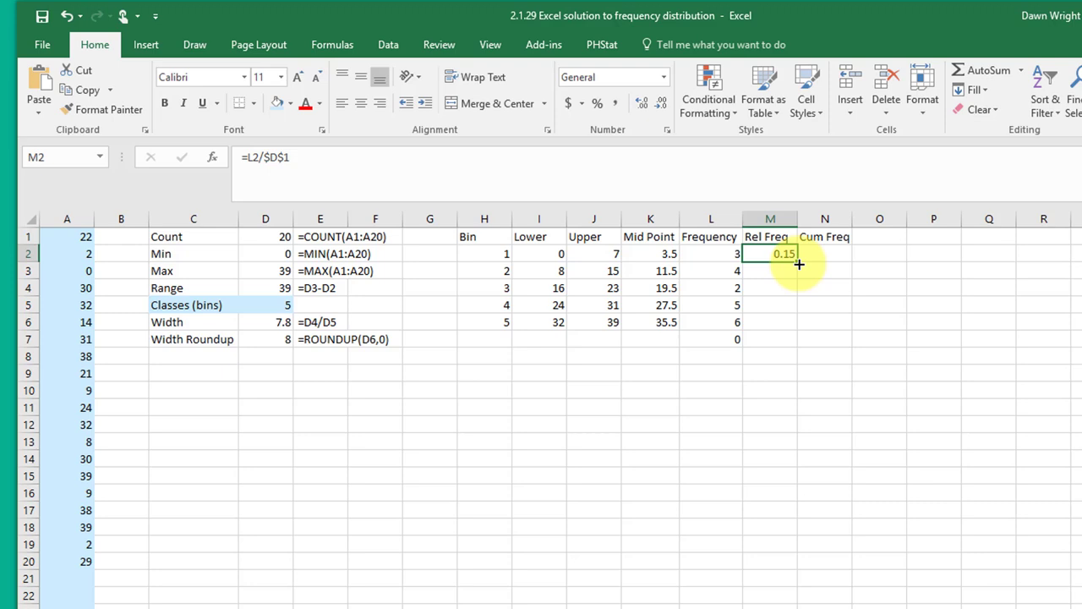
pyautogui.moveTo(798, 264); pyautogui.dragTo(771, 322)
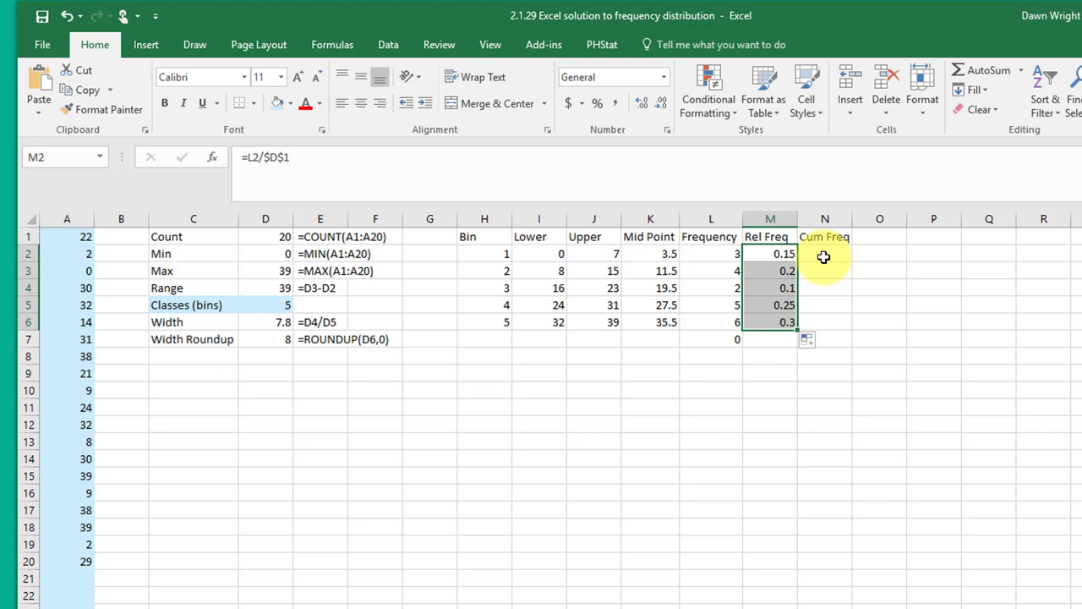
pyautogui.click(825, 253)
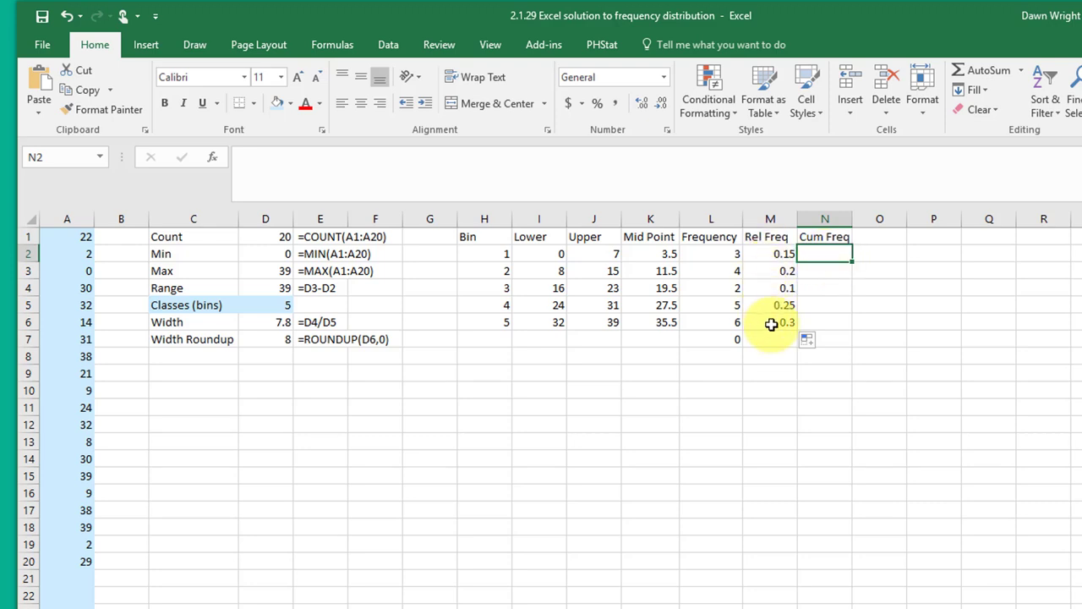
pyautogui.moveTo(771, 252)
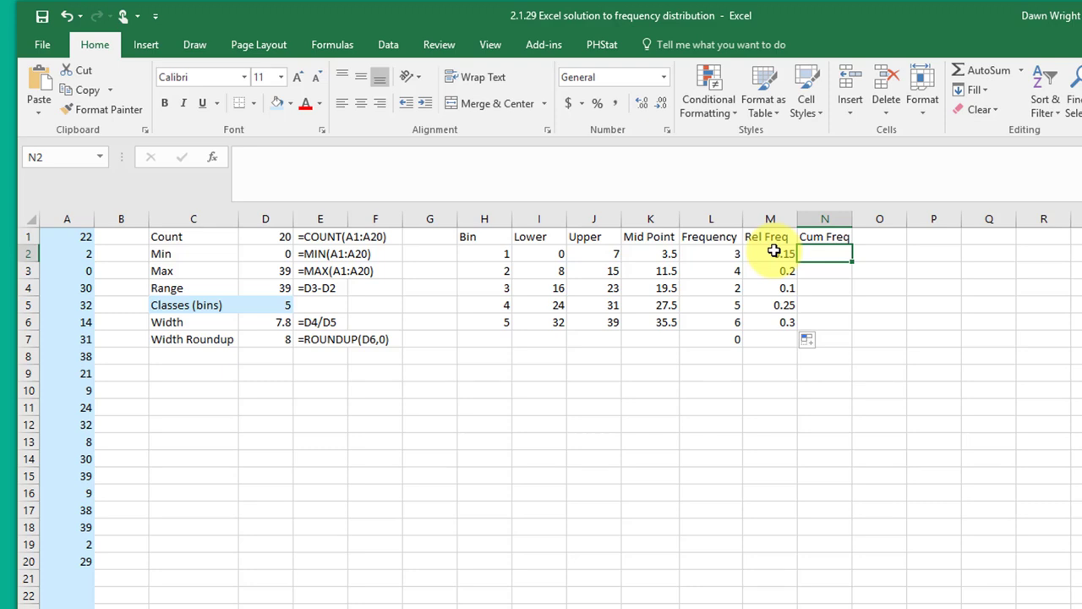
# - Start running totals as =L2 then =N2+L3, building cumulative frequencies 3, 7, 9, 14, 20
pyautogui.click(825, 254)
pyautogui.write('=')
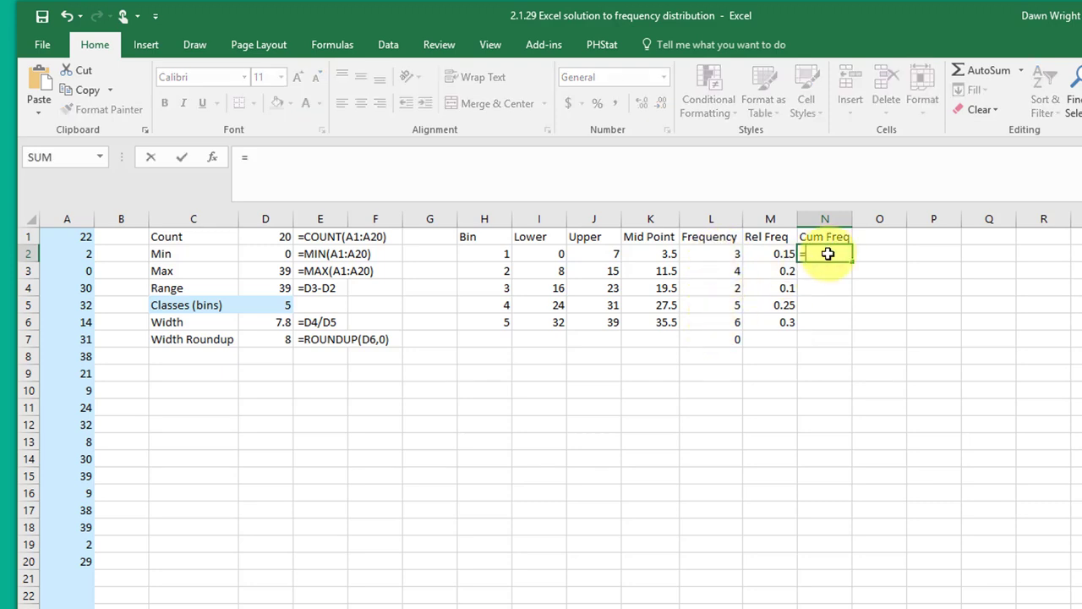
pyautogui.click(710, 254)
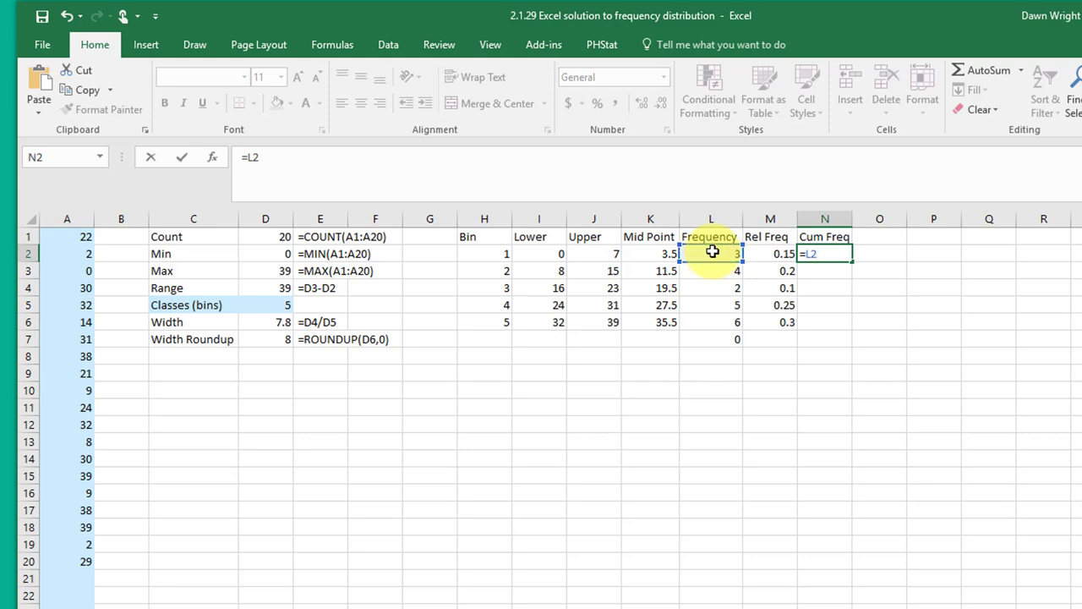
pyautogui.press('enter')
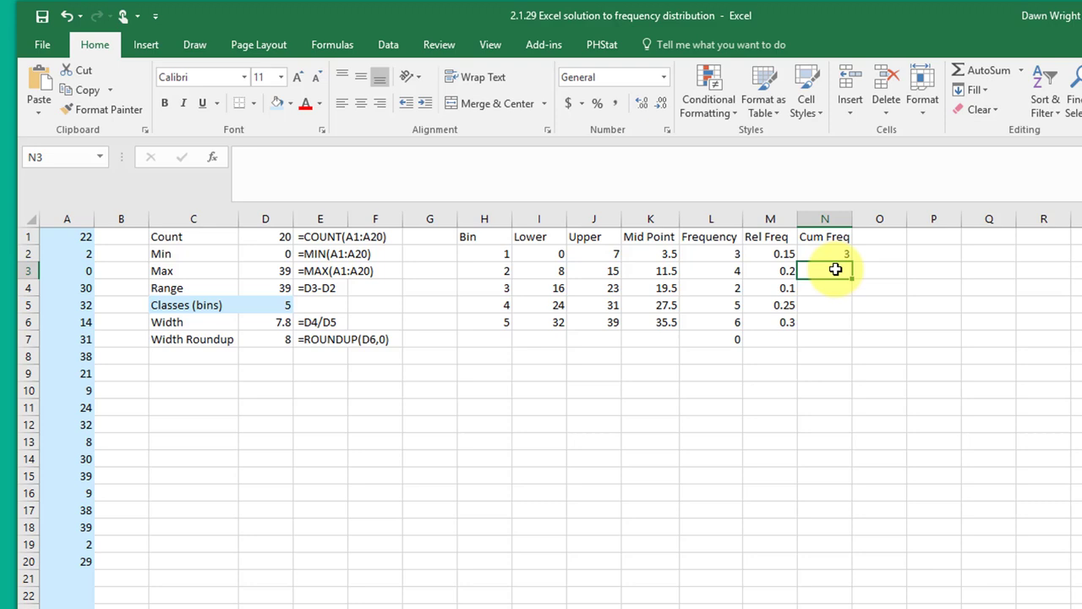
pyautogui.write('=N2')
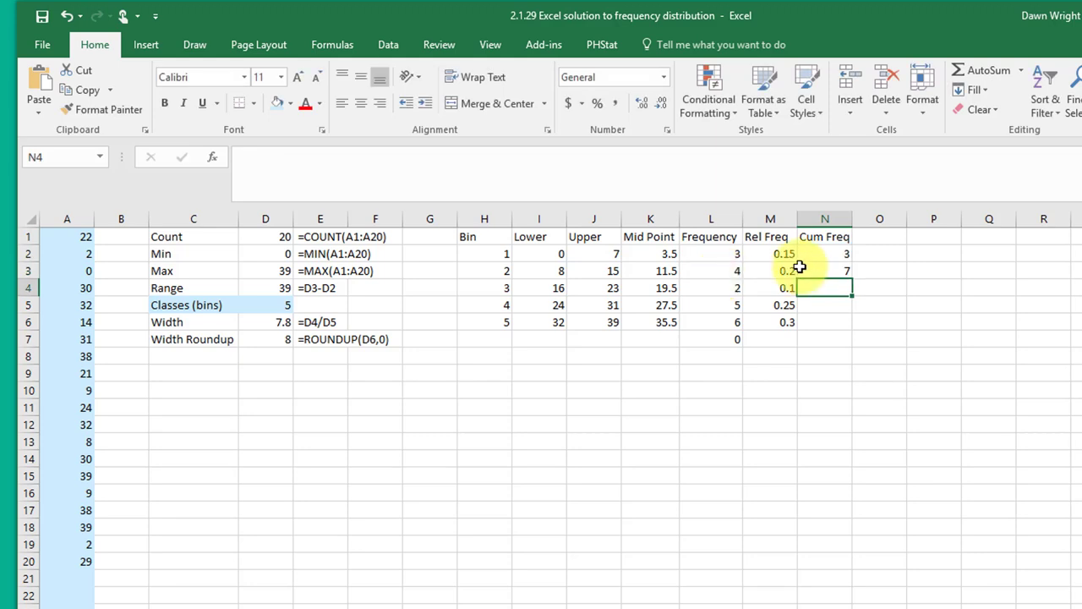
pyautogui.click(825, 270)
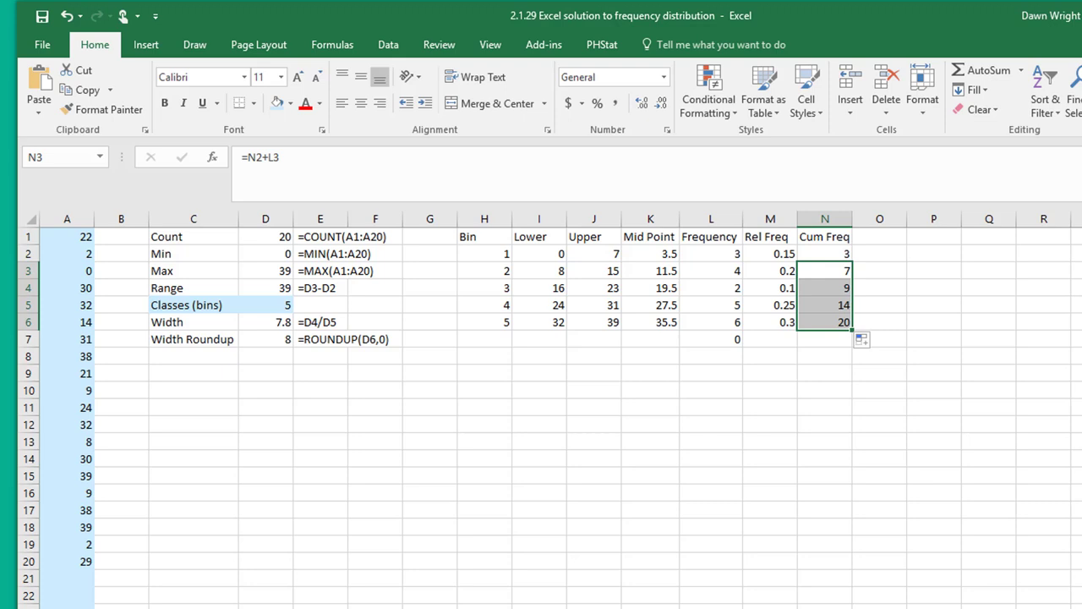
pyautogui.moveTo(935, 331)
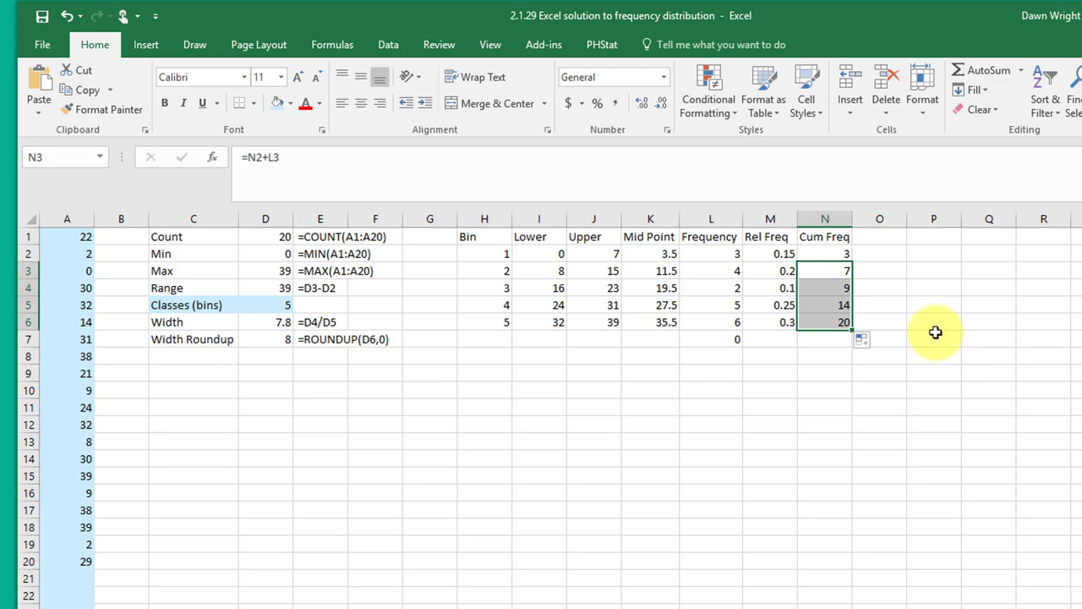
pyautogui.moveTo(548, 438)
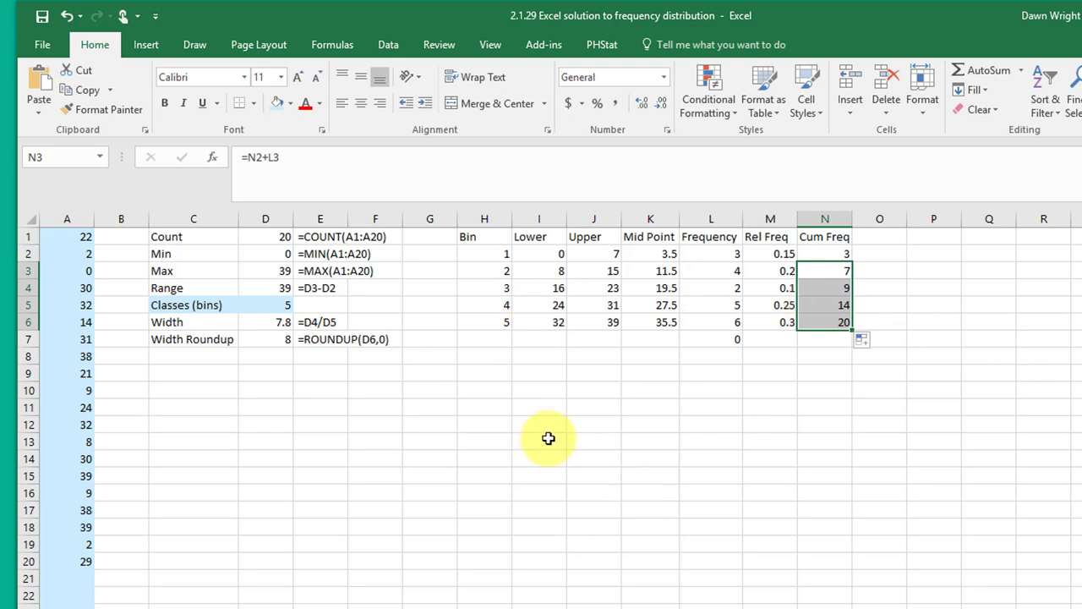
pyautogui.moveTo(403, 355)
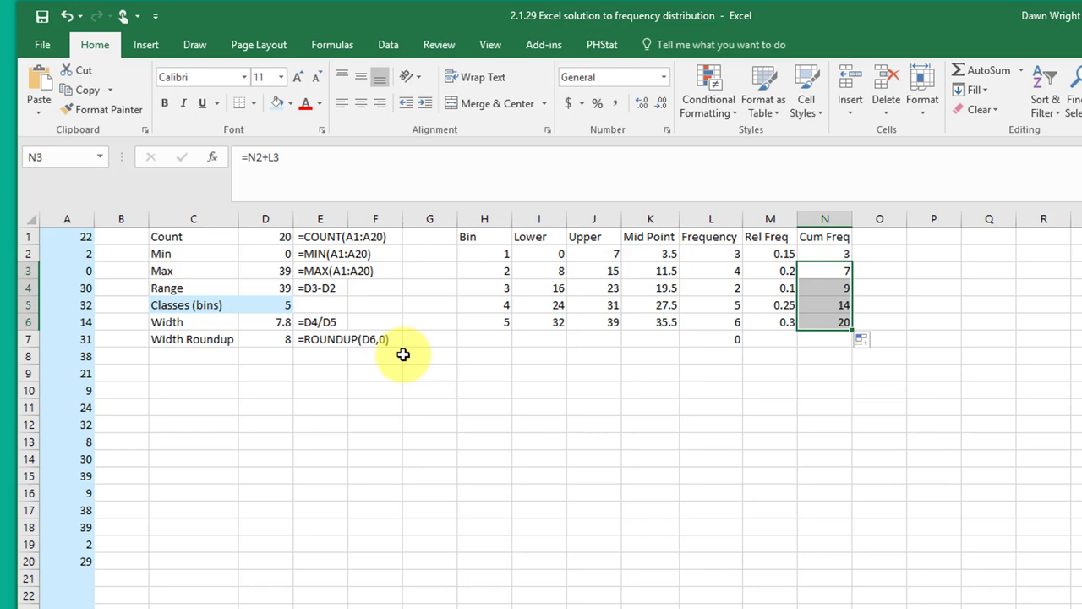